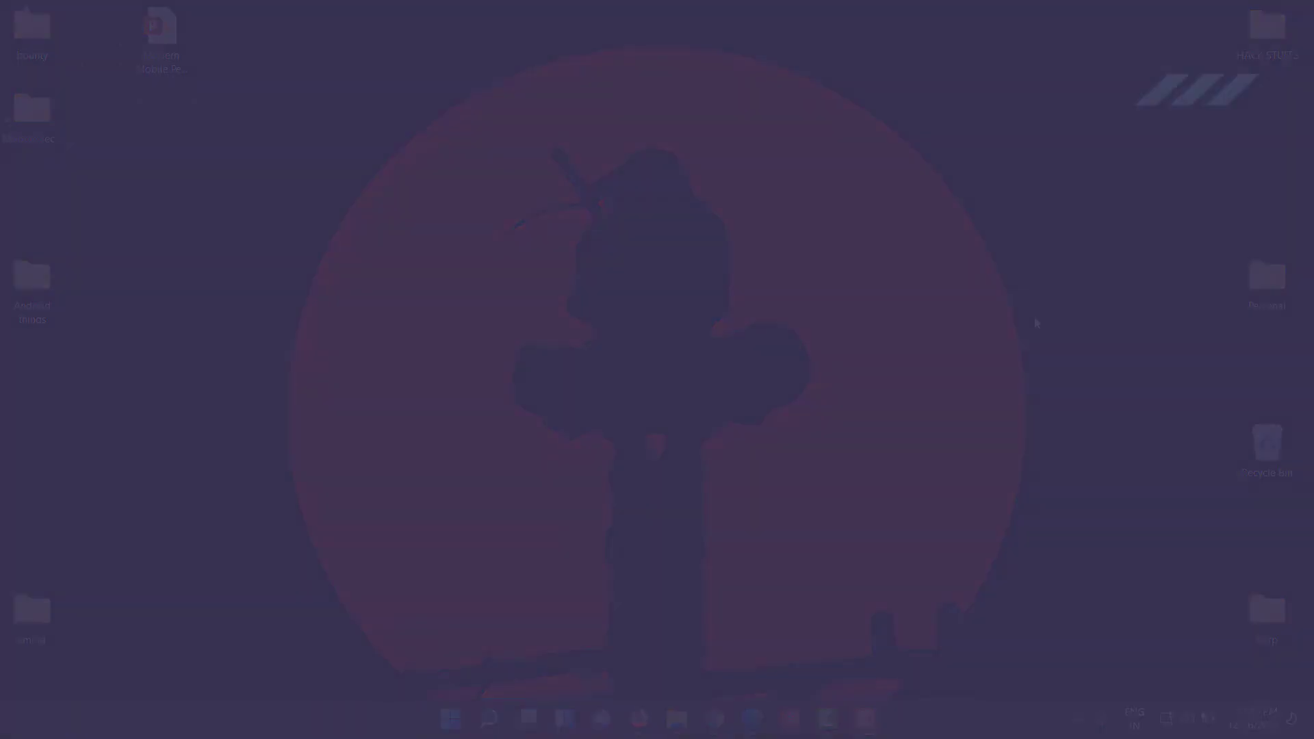
- Show My installed devices with the Google Nexus 6 (Android 7.1) listed as Off
click(827, 719)
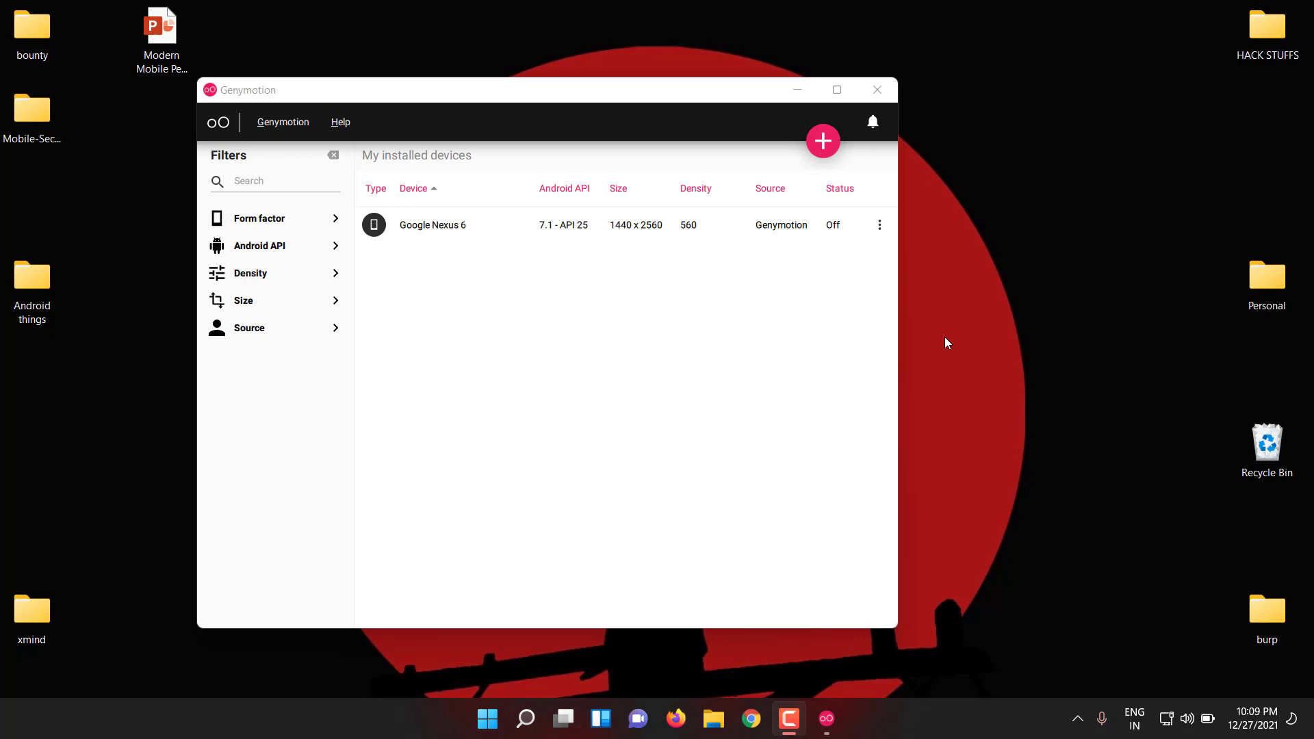
mouse_move(873, 221)
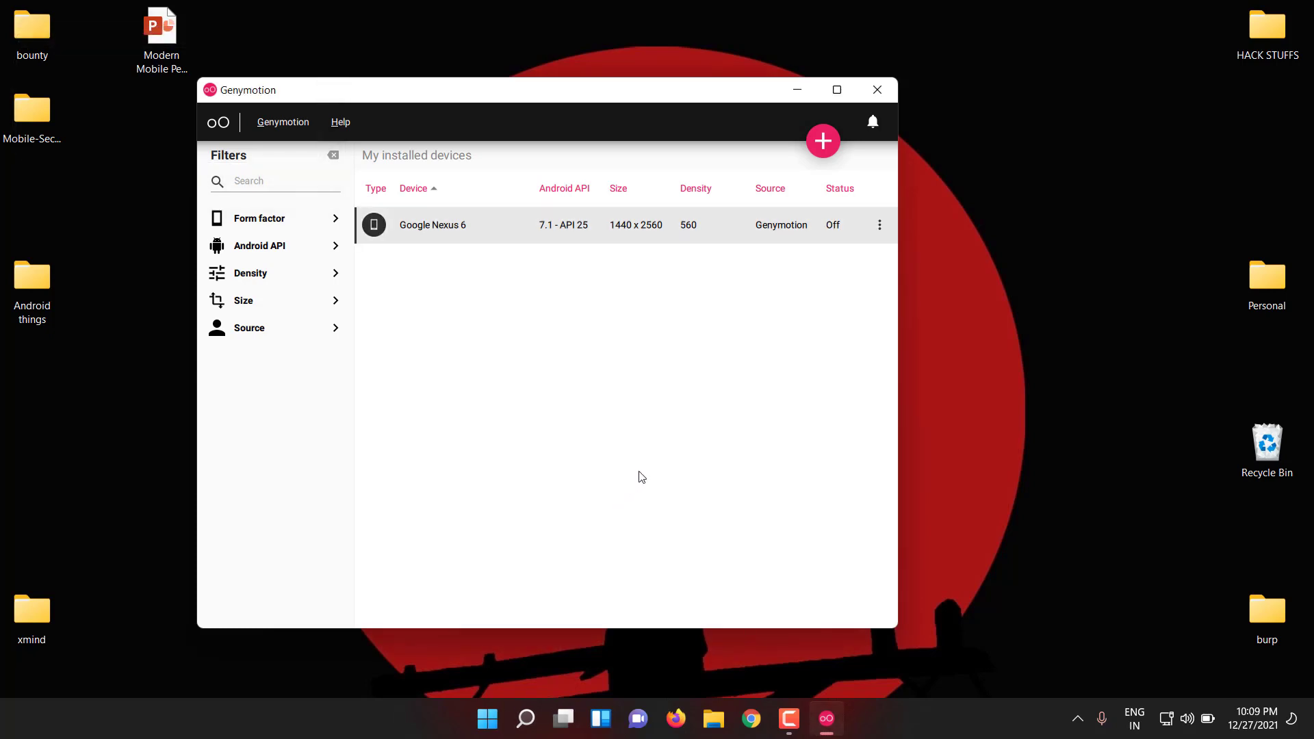
mouse_move(644, 488)
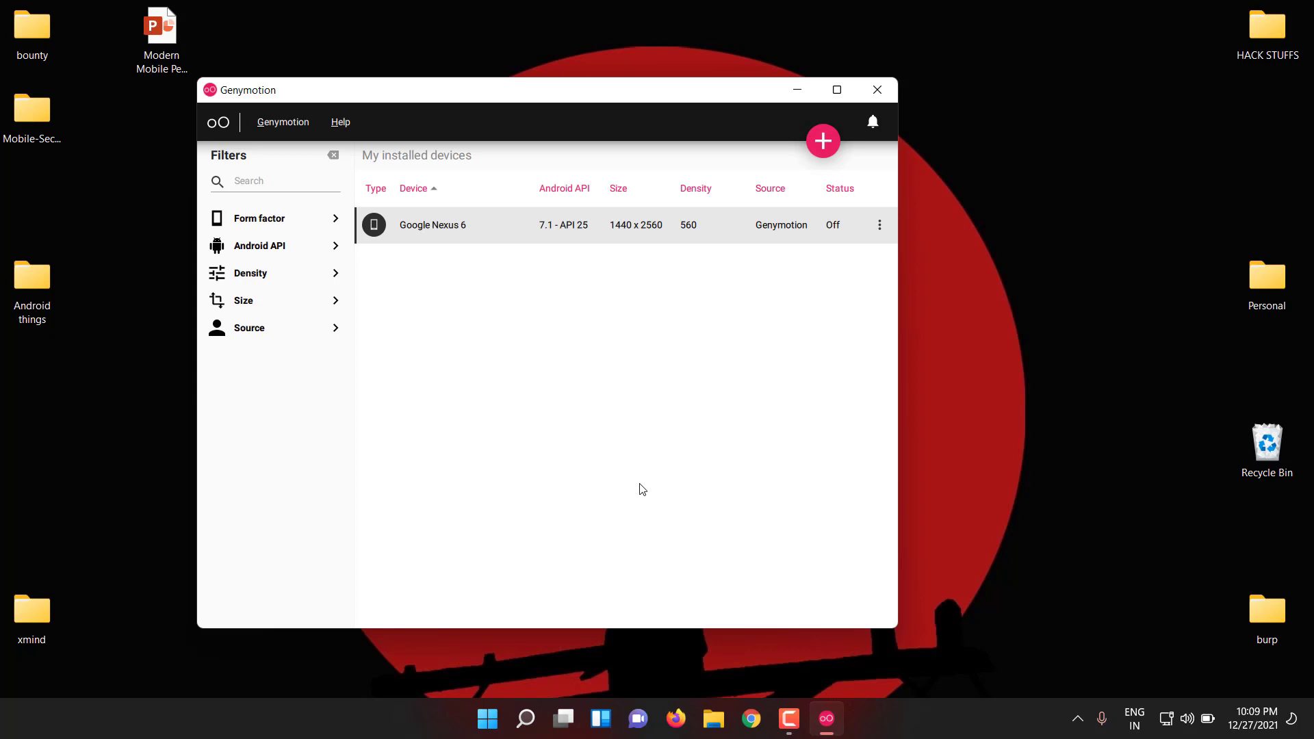
mouse_move(811, 243)
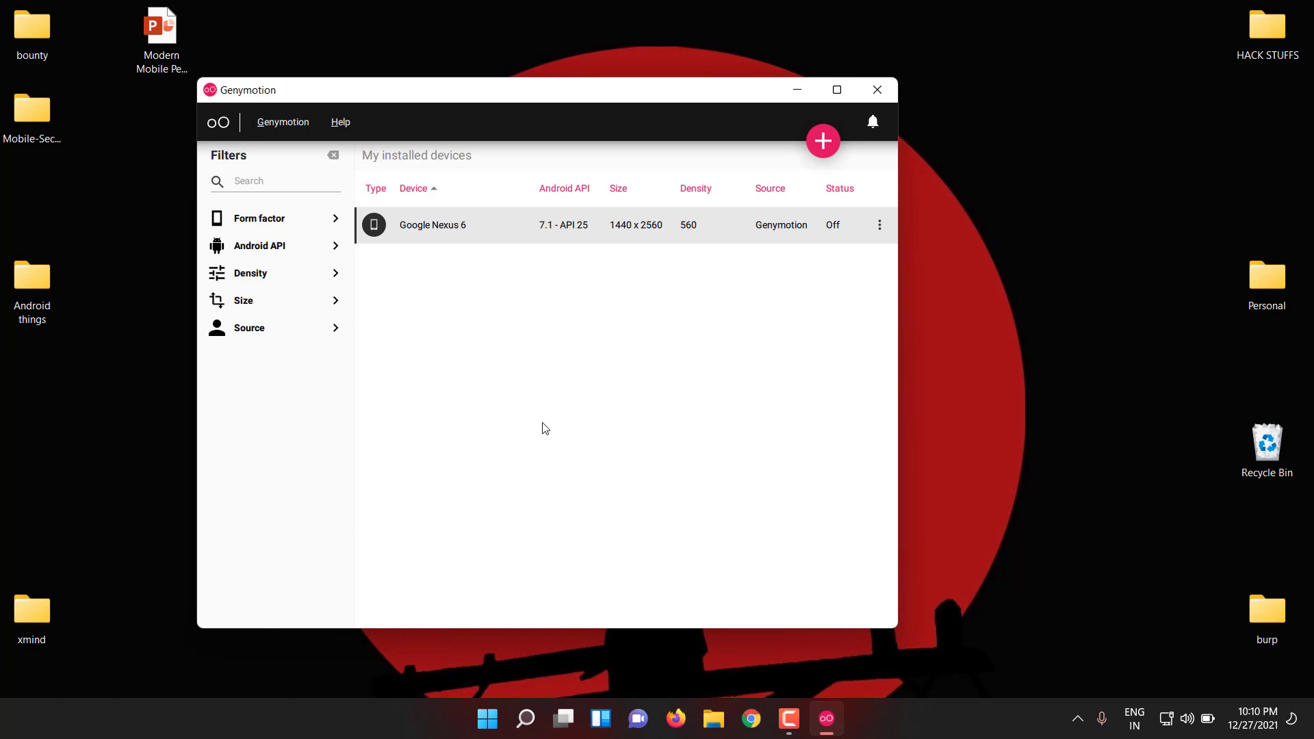
mouse_move(542, 414)
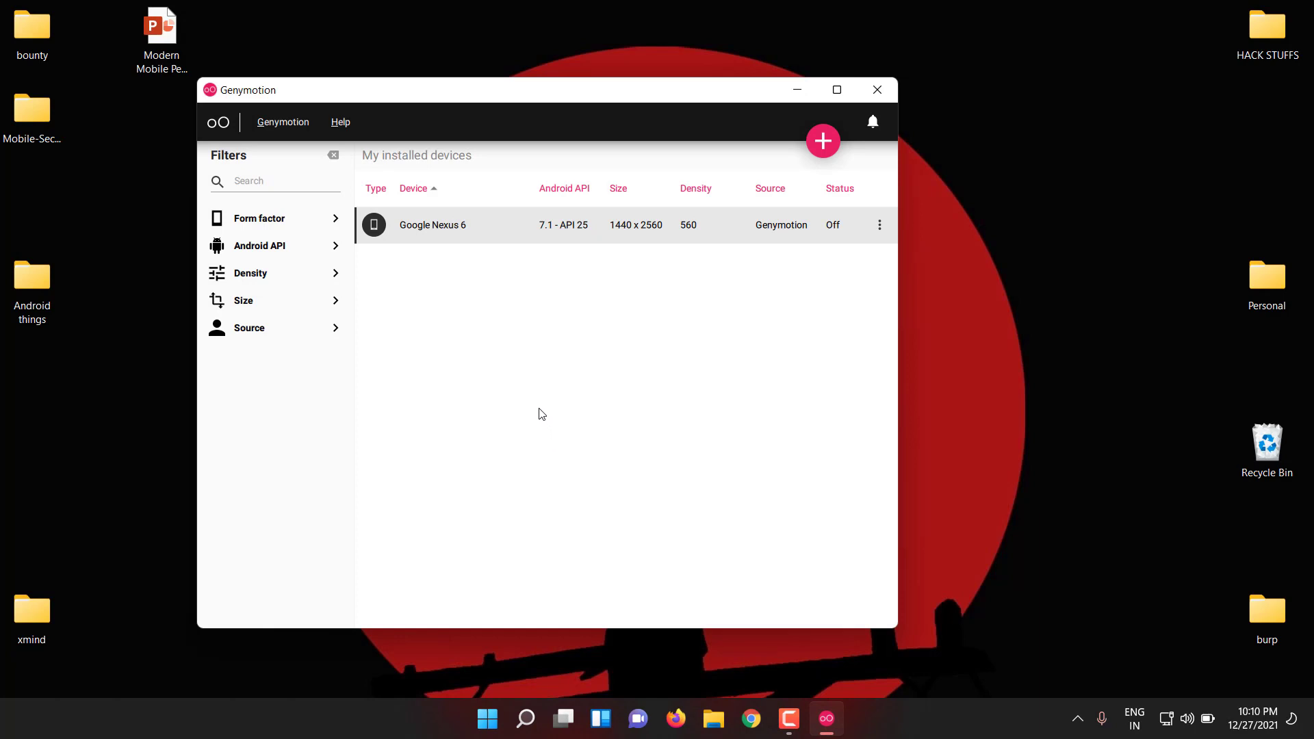
mouse_move(545, 400)
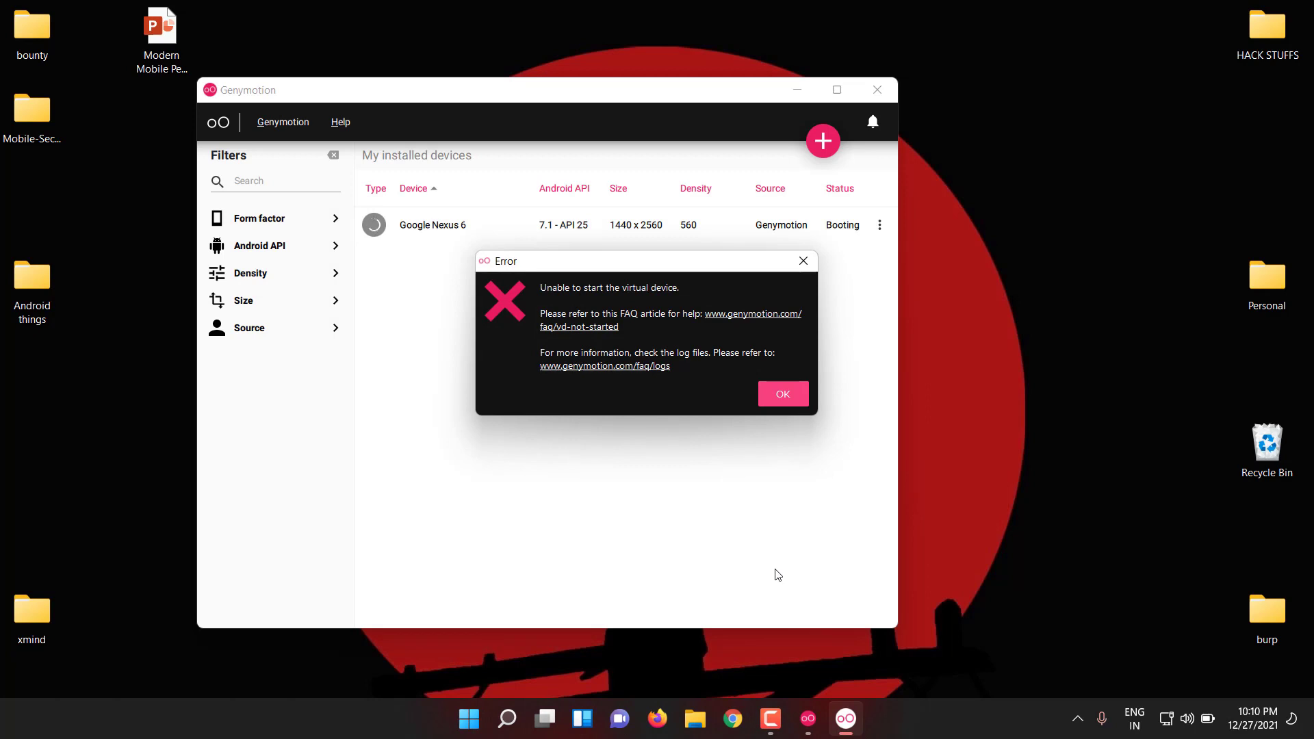
mouse_move(686, 379)
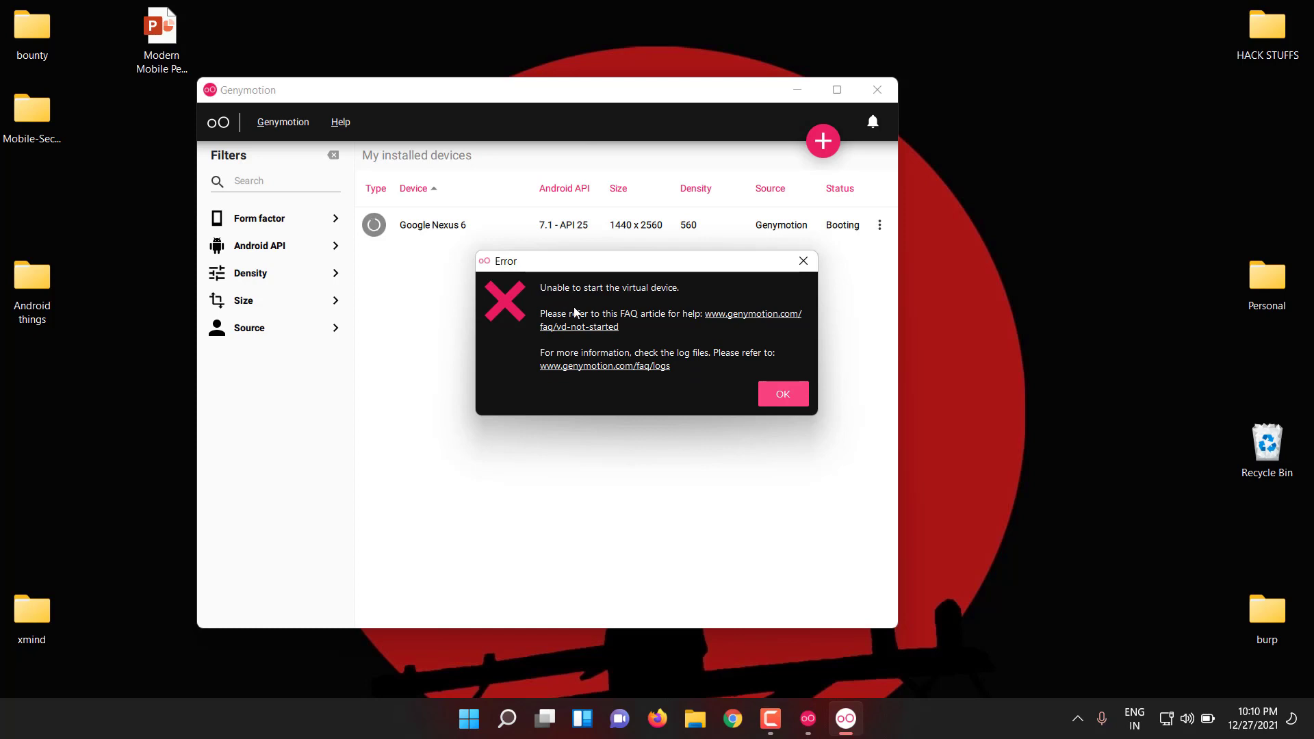
mouse_move(584, 349)
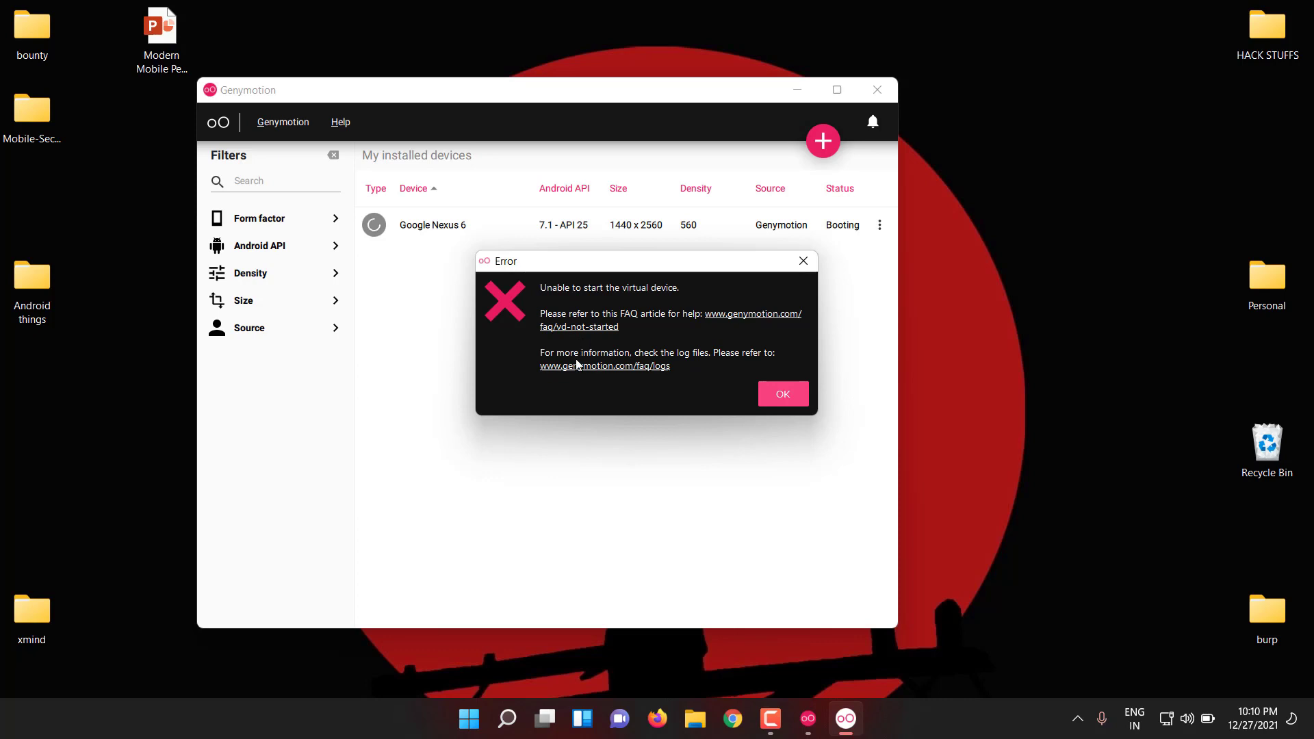
mouse_move(566, 401)
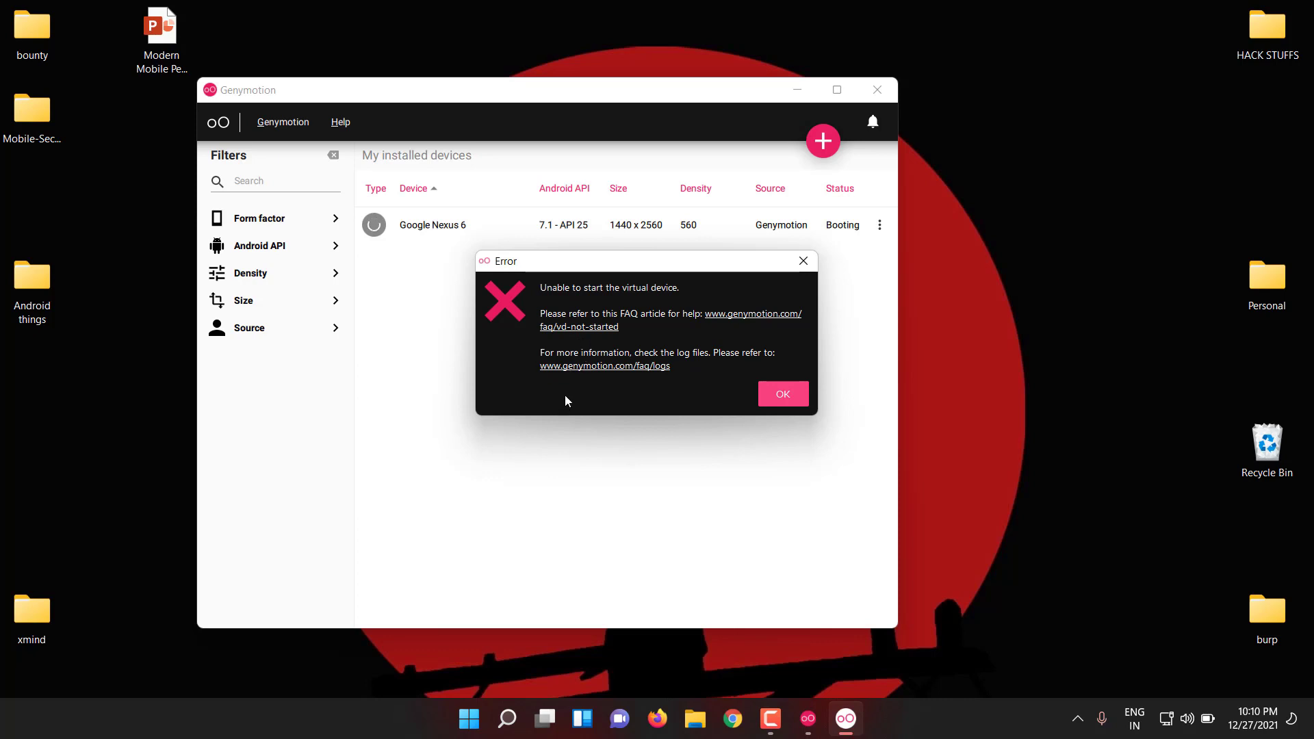
mouse_move(601, 465)
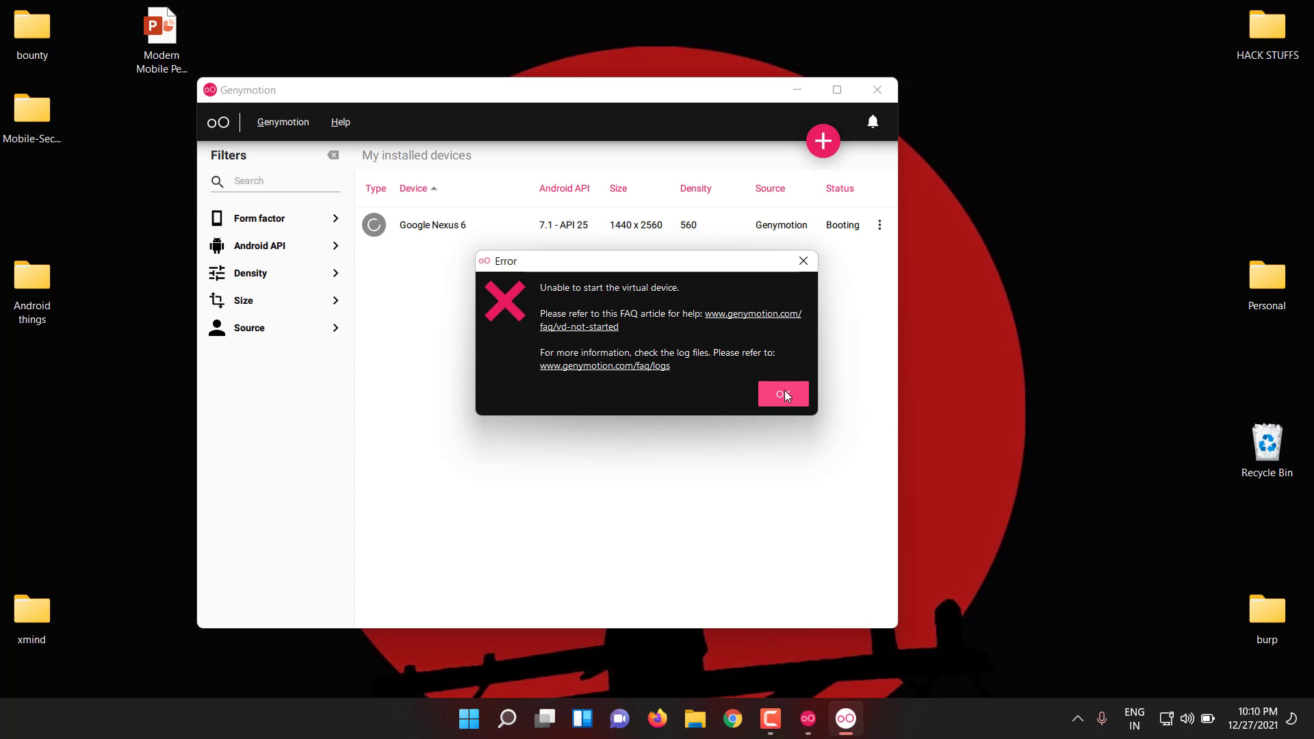
- Dismiss the failed-start error and launch Oracle VM VirtualBox from system search
click(783, 394)
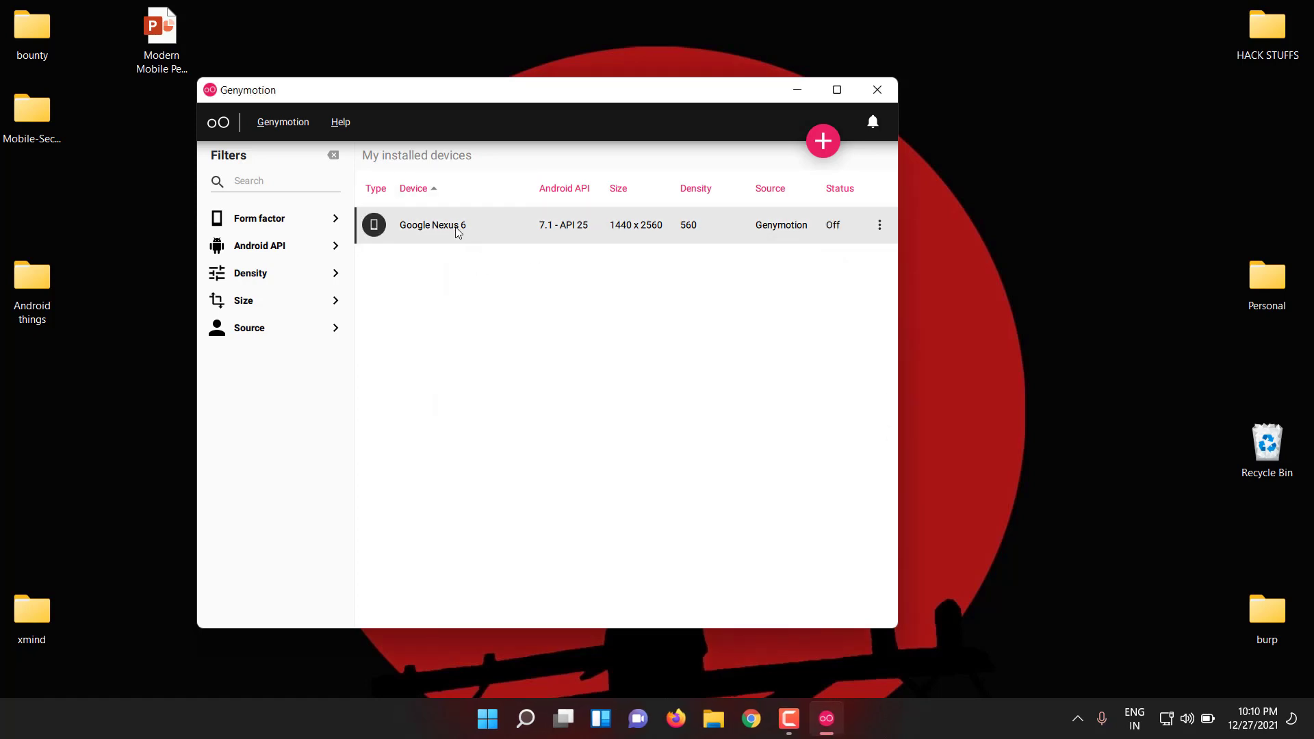
mouse_move(539, 735)
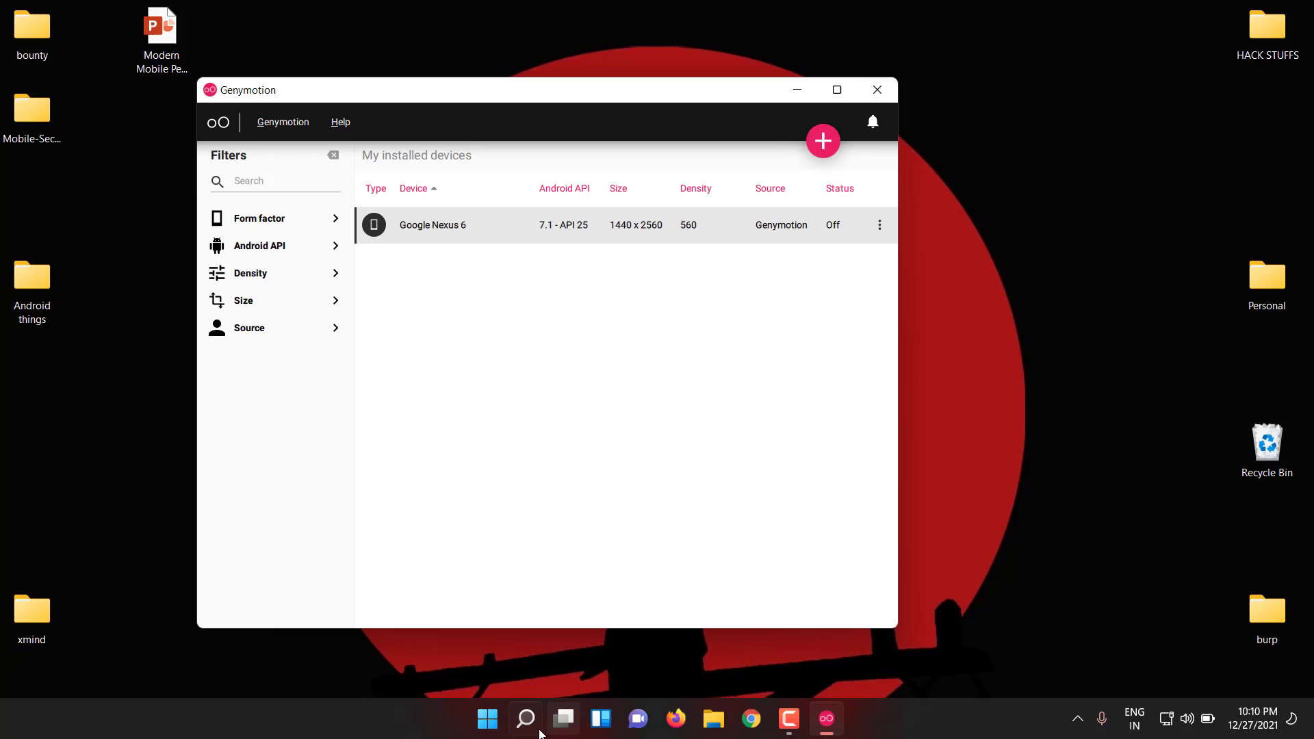
click(525, 718)
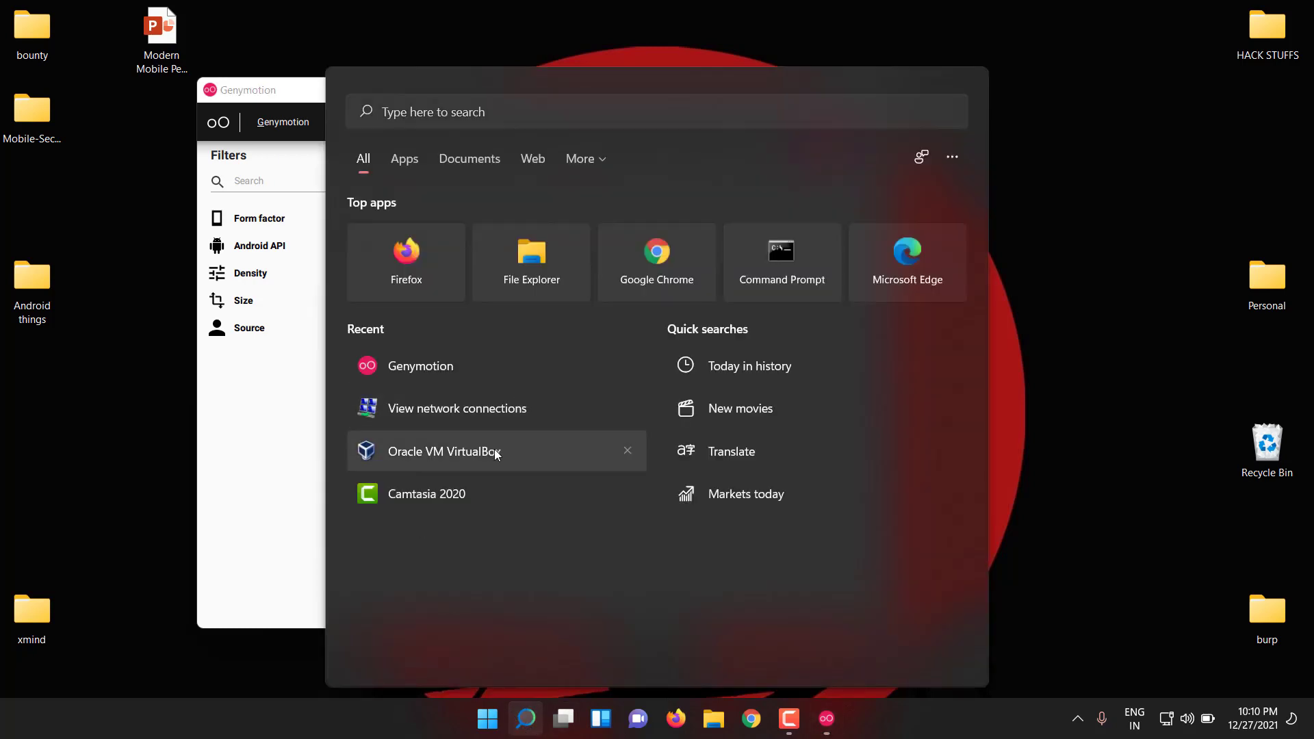
click(443, 451)
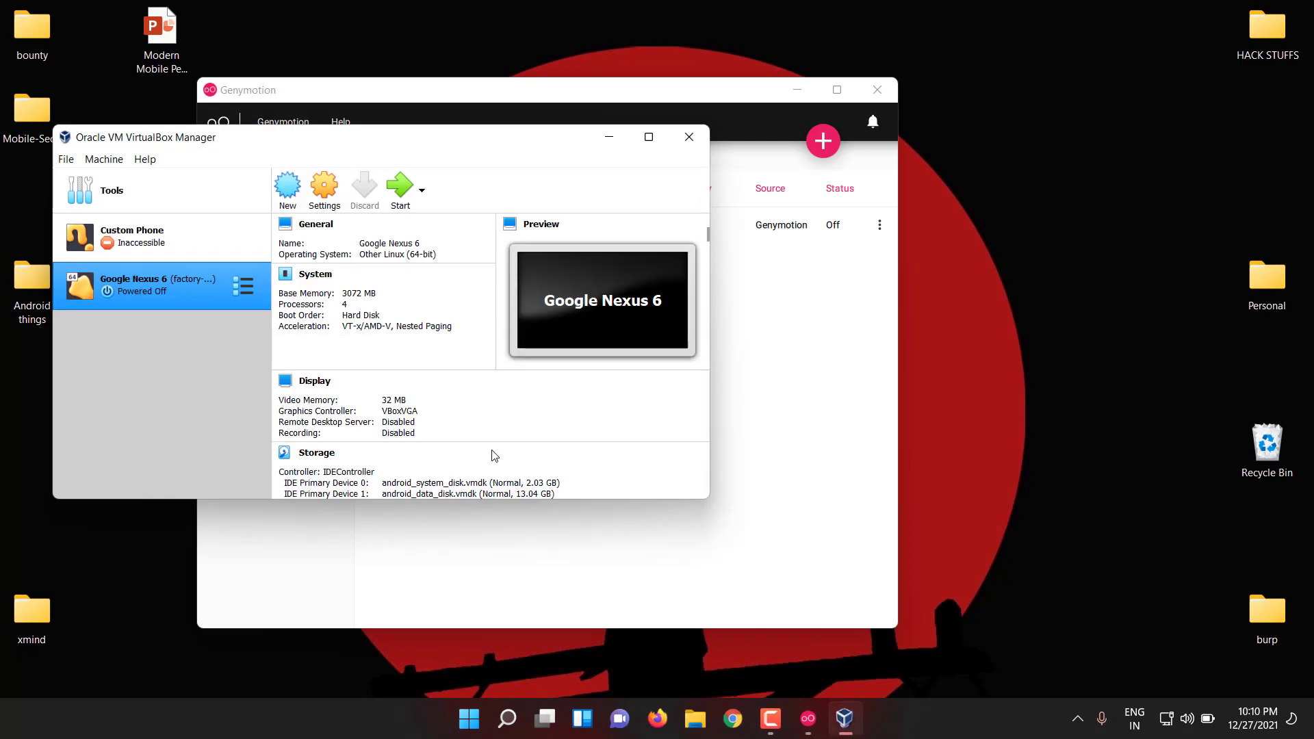
mouse_move(359, 172)
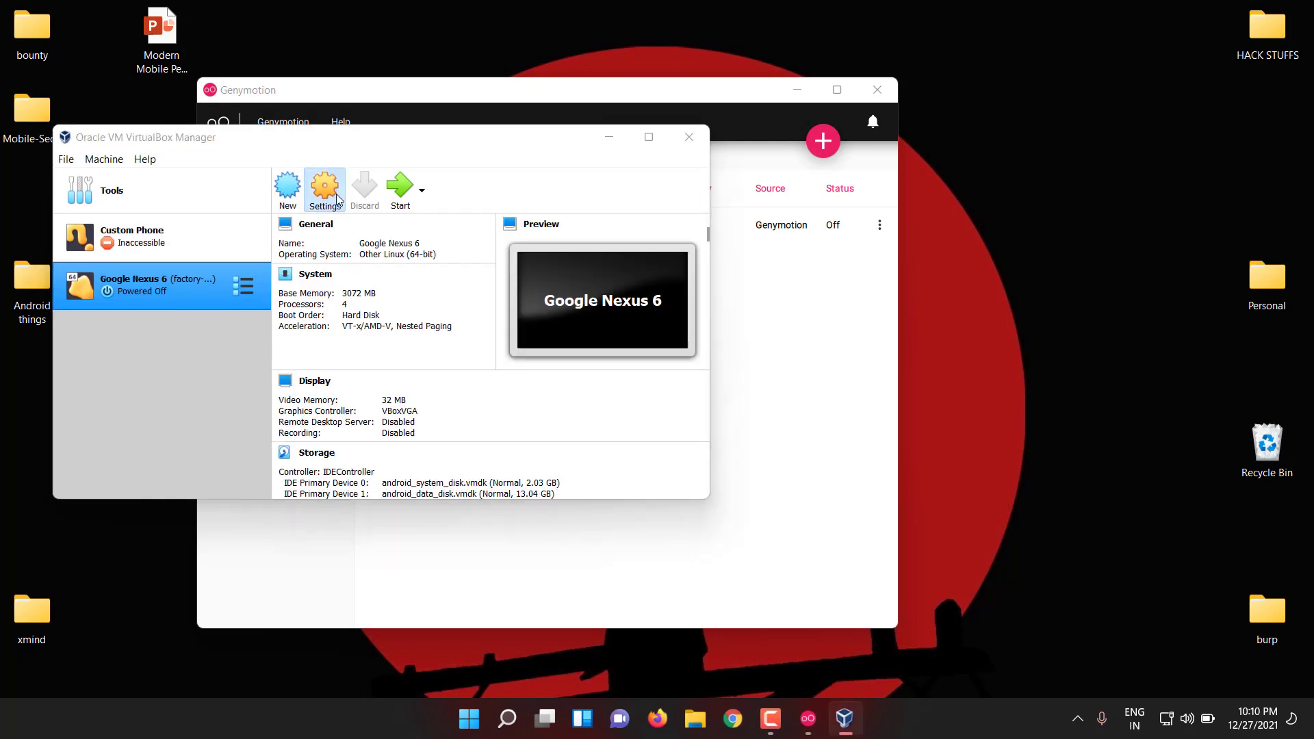
- View the Google Nexus 6 Network settings, Adapter 1 on Host-Only Adapter #13, keeping it unchanged
click(325, 184)
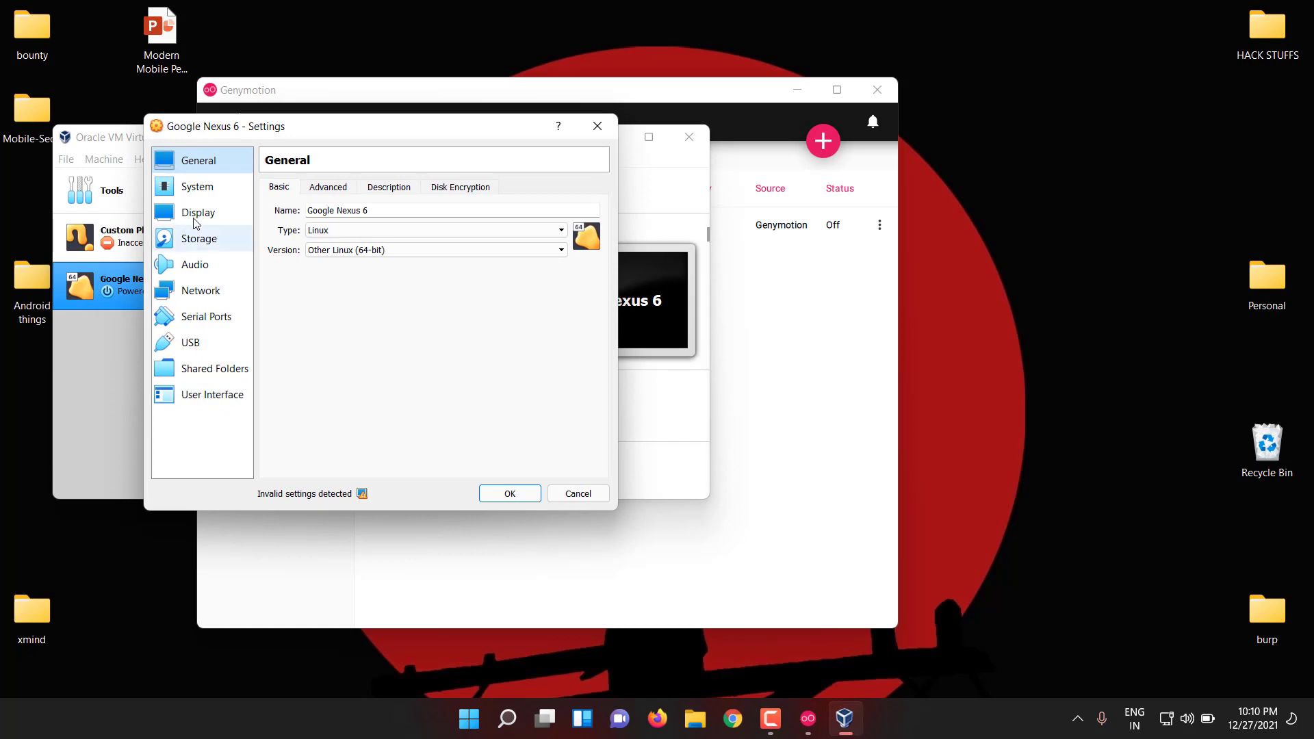
click(200, 290)
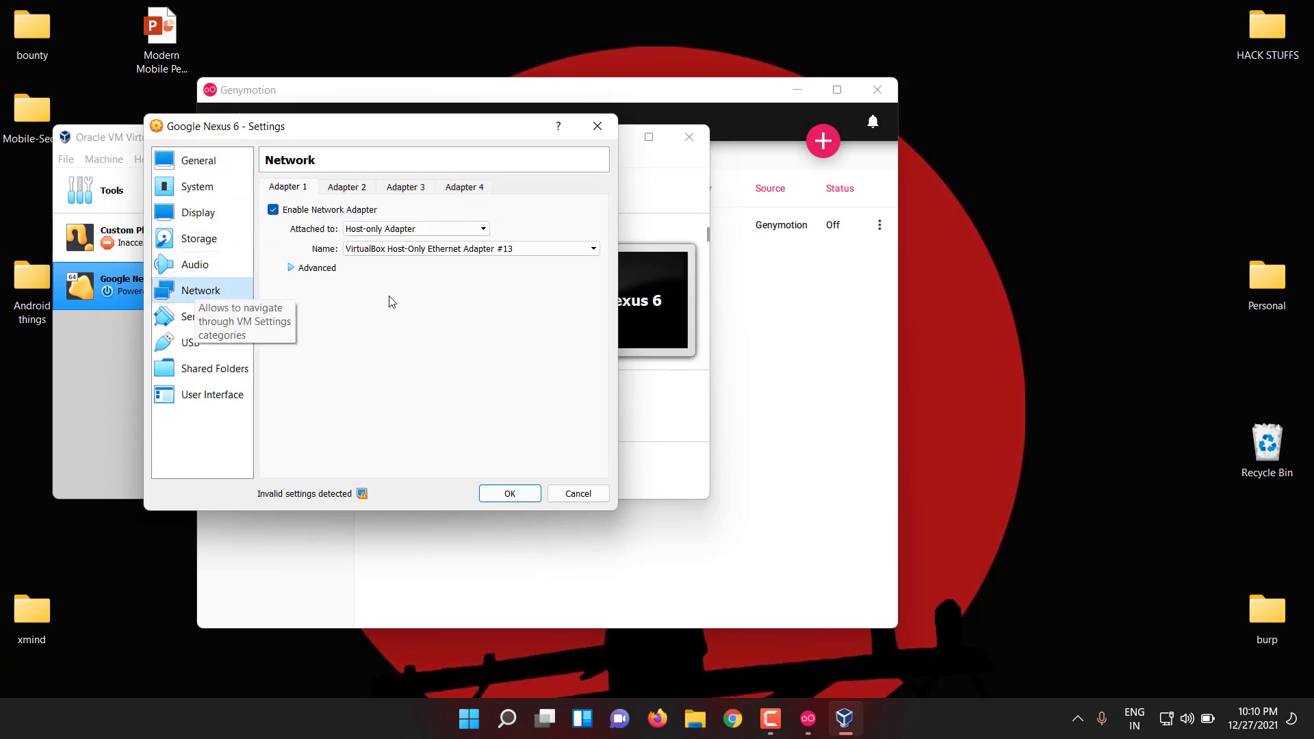
mouse_move(474, 269)
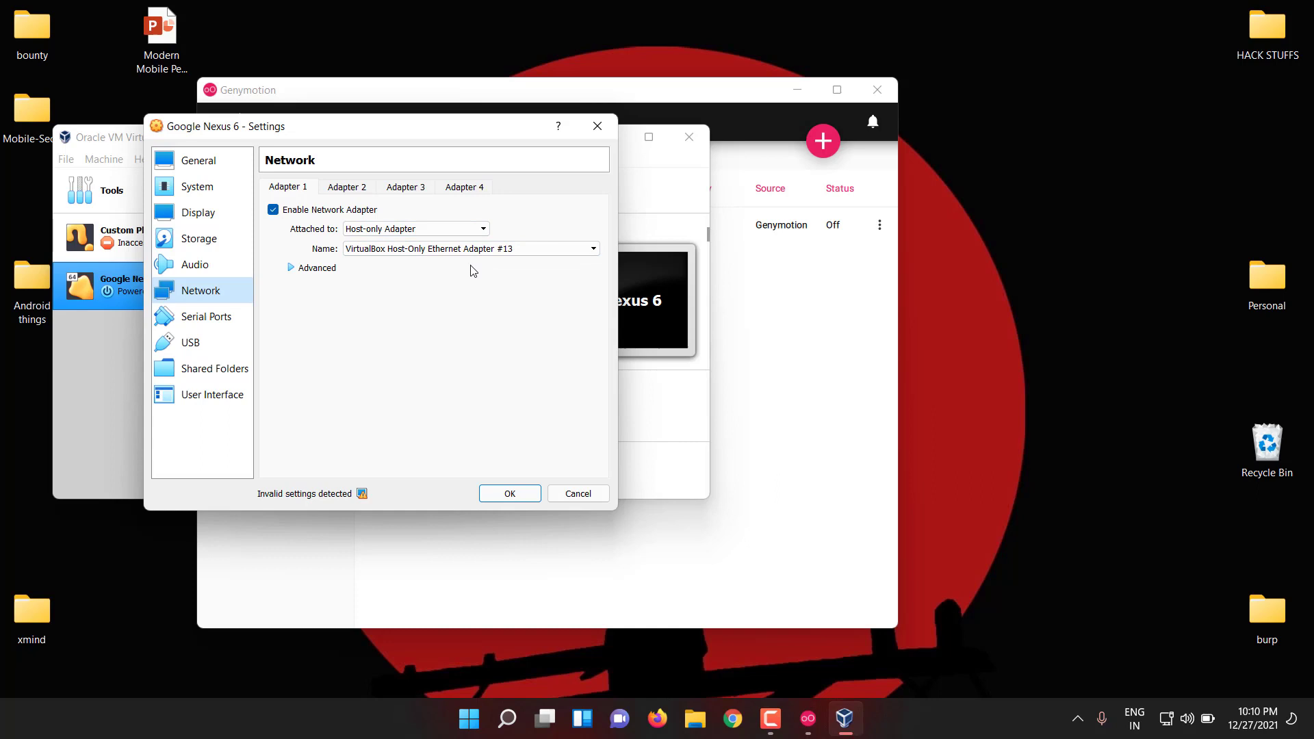
click(593, 248)
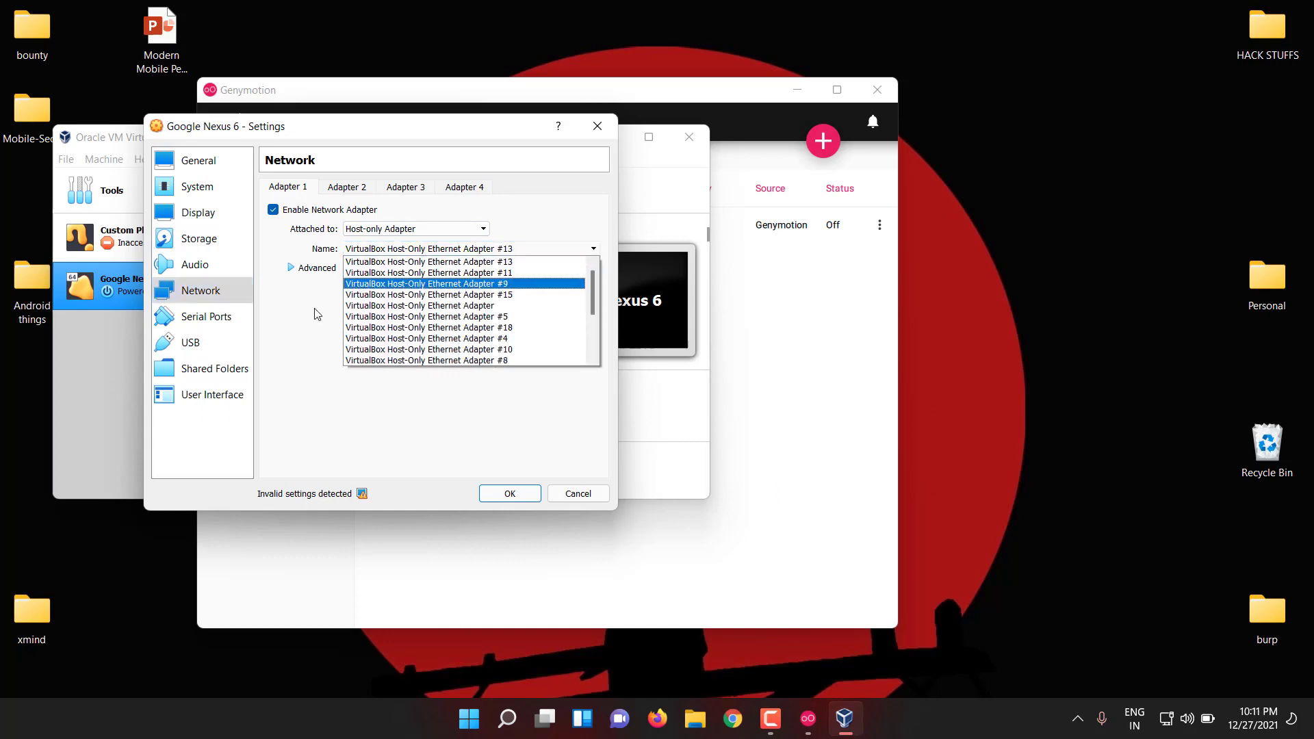
click(506, 717)
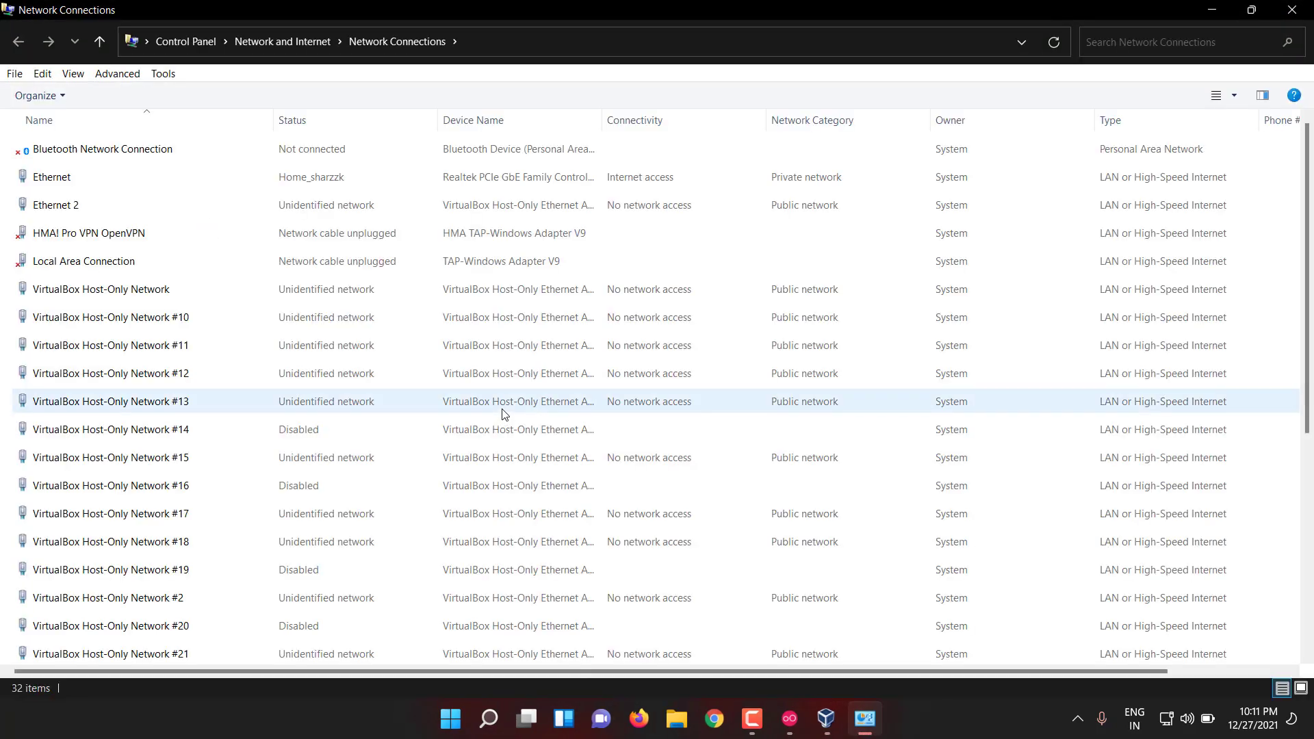
mouse_move(234, 406)
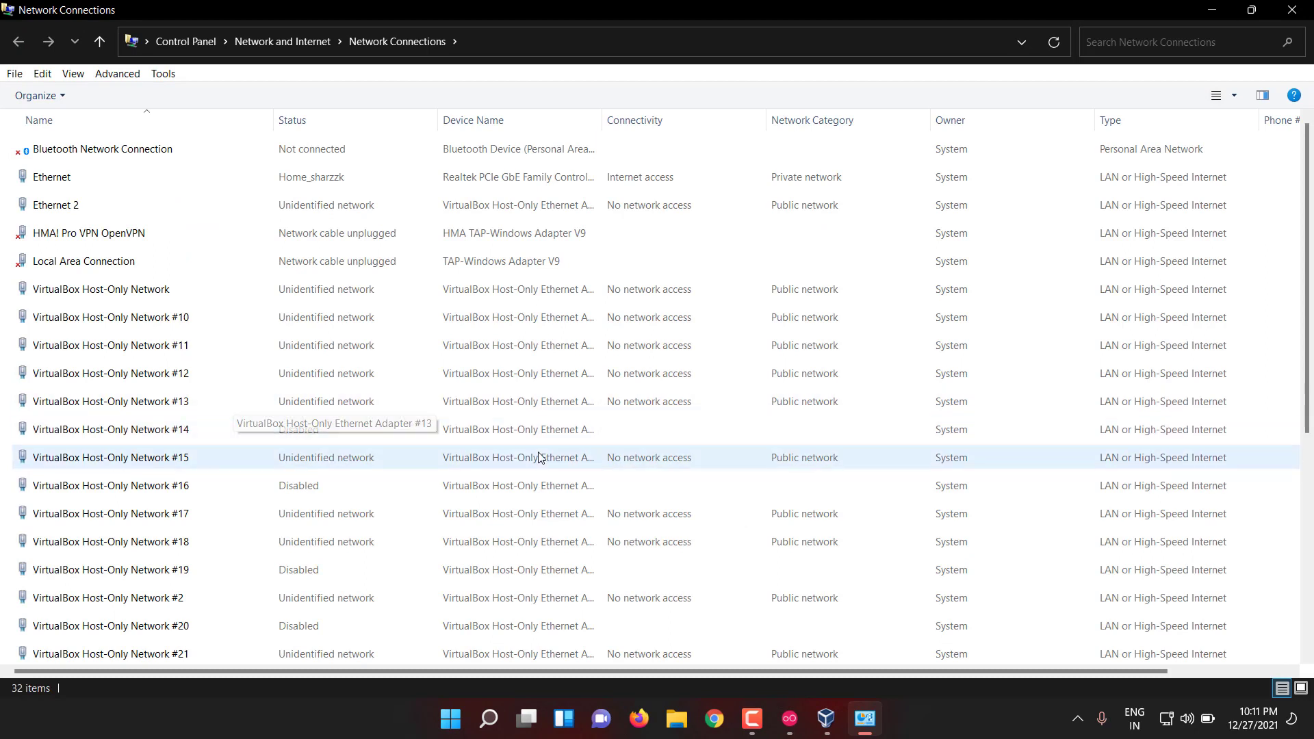
- Enable the disabled VirtualBox Host-Only Networks, including #14, #19 and #20
click(111, 428)
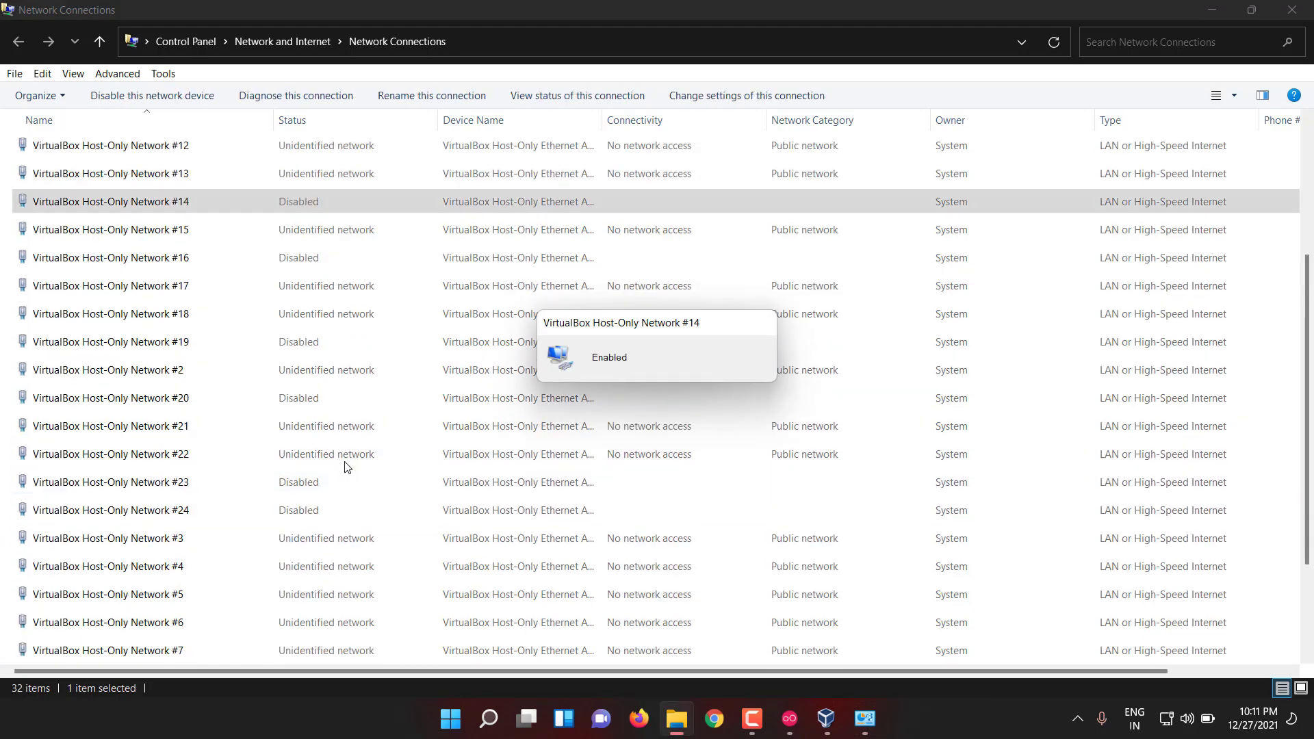
click(113, 397)
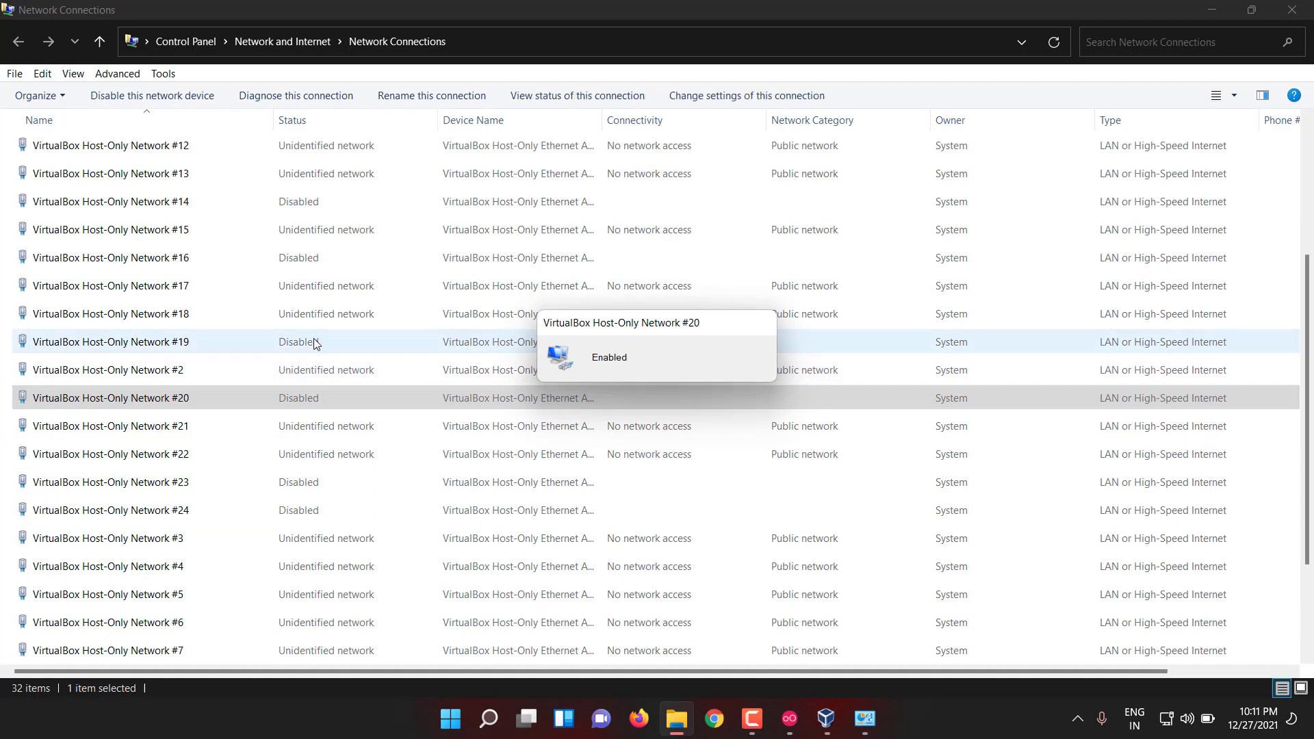
click(111, 342)
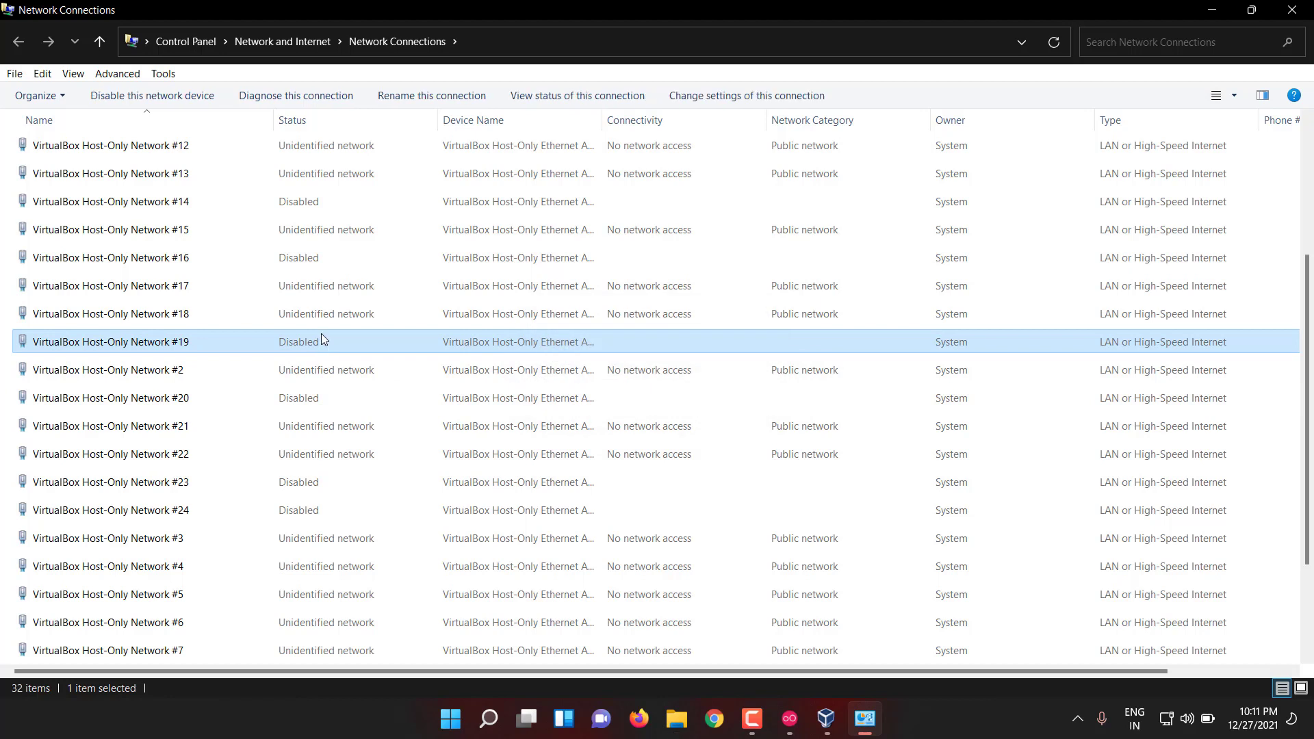
mouse_move(323, 357)
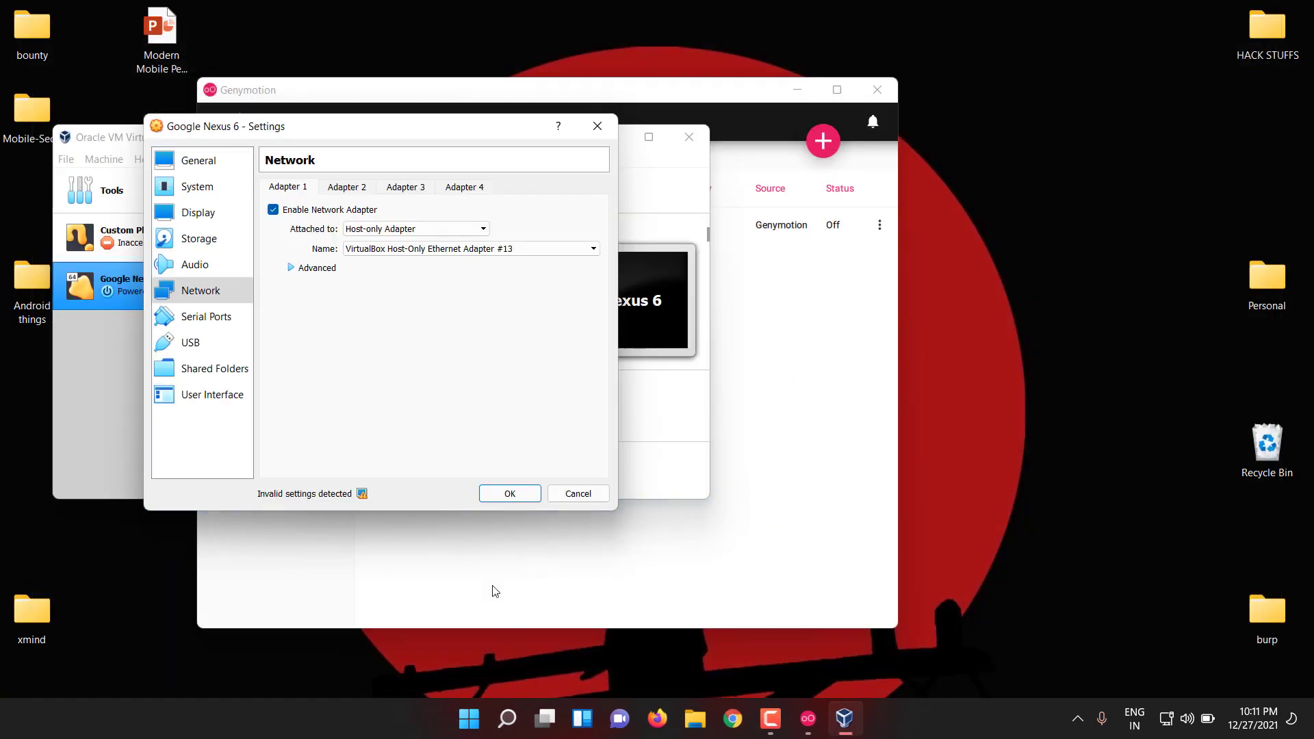
- Set the Nexus 6 Adapter 1 to VirtualBox Host-Only Ethernet Adapter #11
click(506, 718)
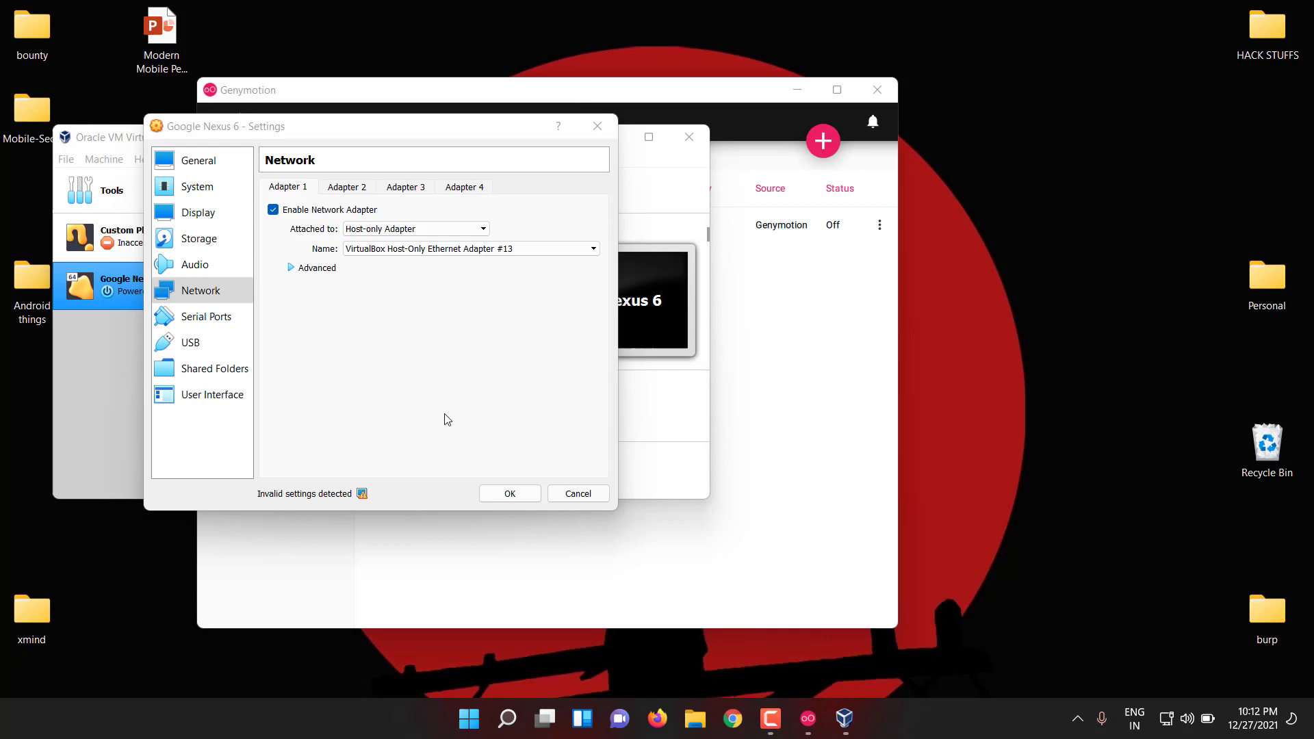
mouse_move(530, 651)
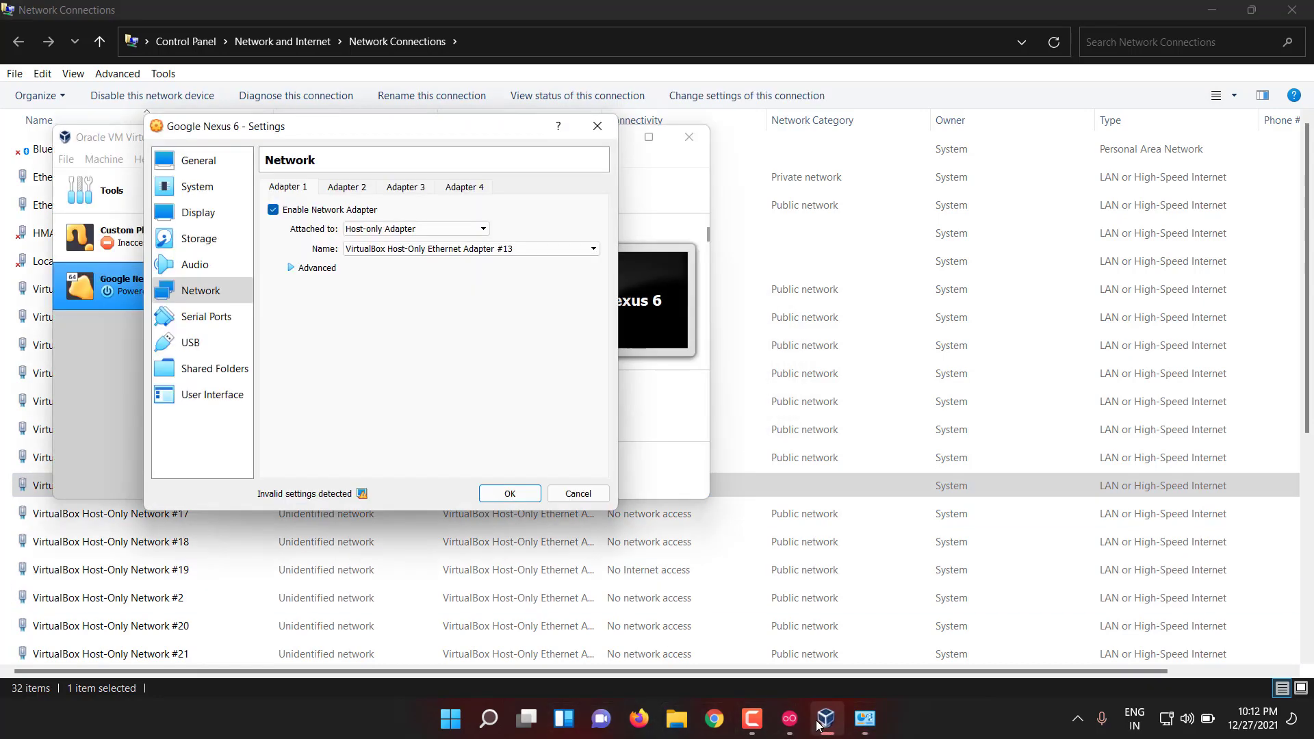
click(590, 247)
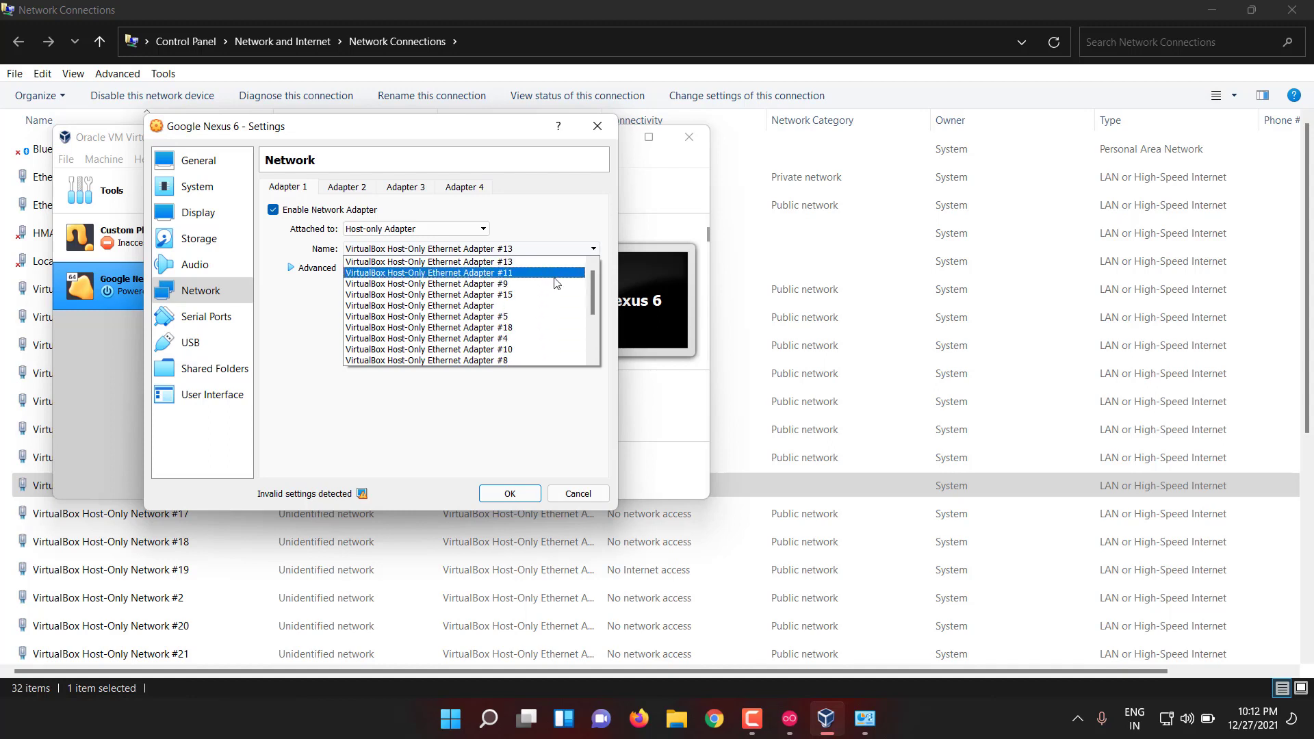
click(422, 283)
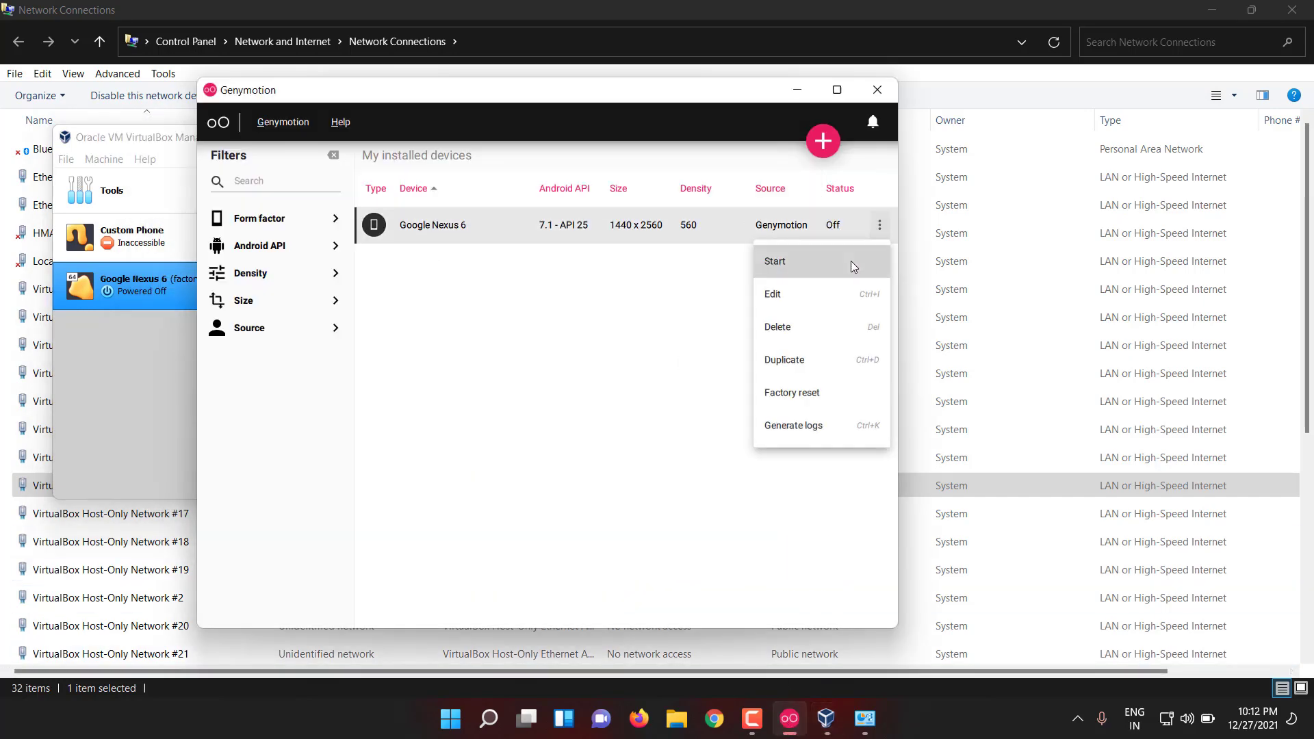
- Start the Google Nexus 6 so it begins booting with the 'Starting virtual device' dialog
click(775, 261)
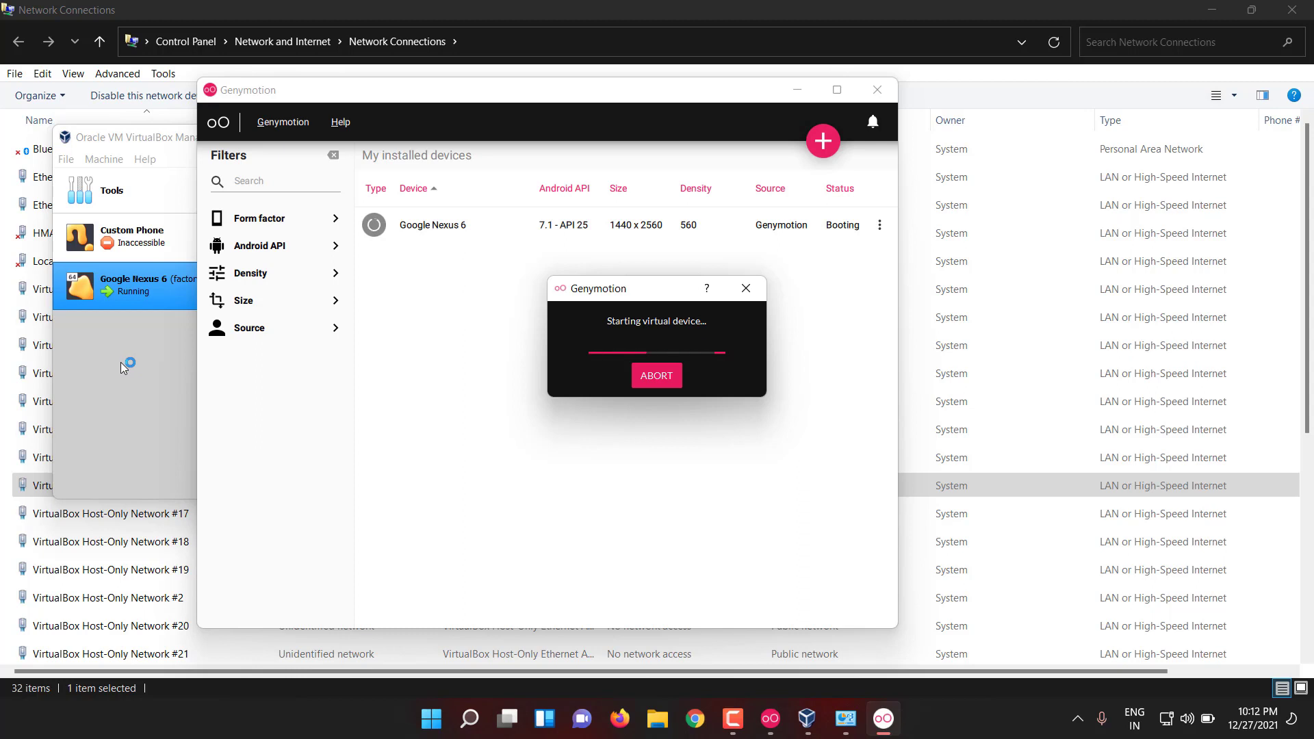
mouse_move(134, 359)
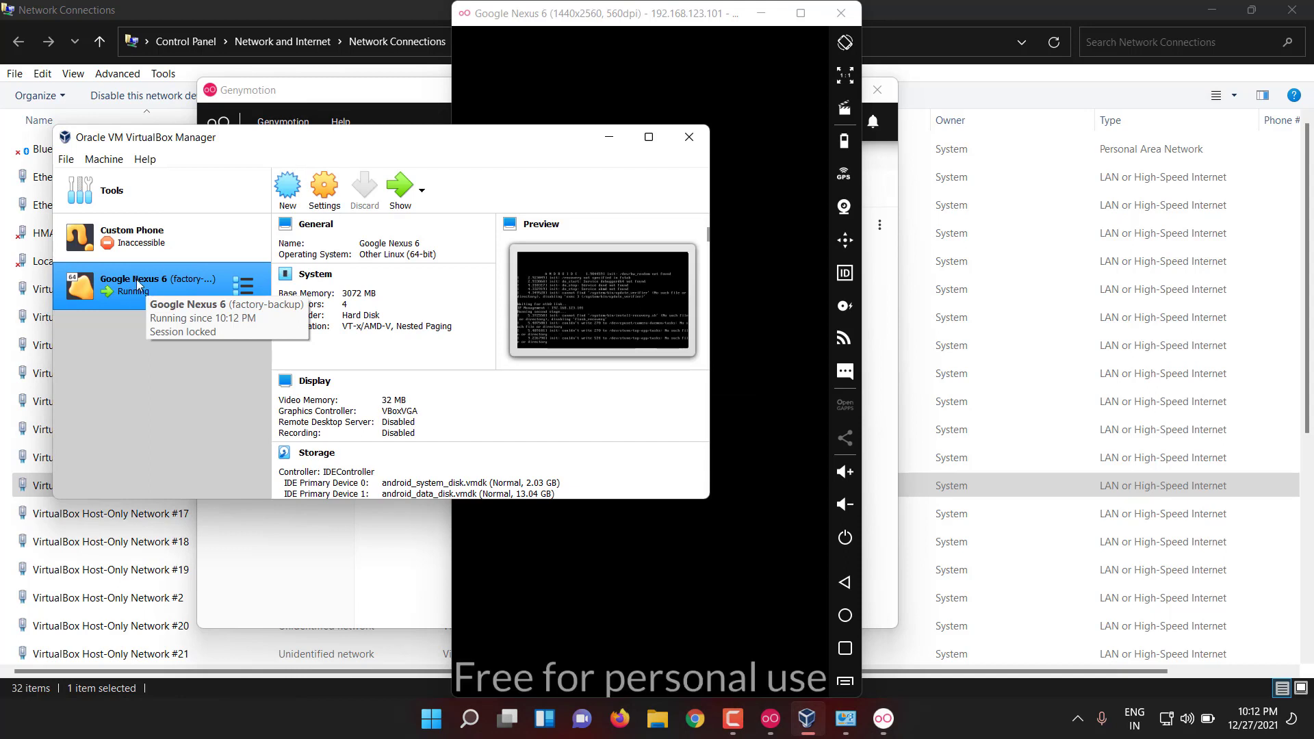
mouse_move(227, 688)
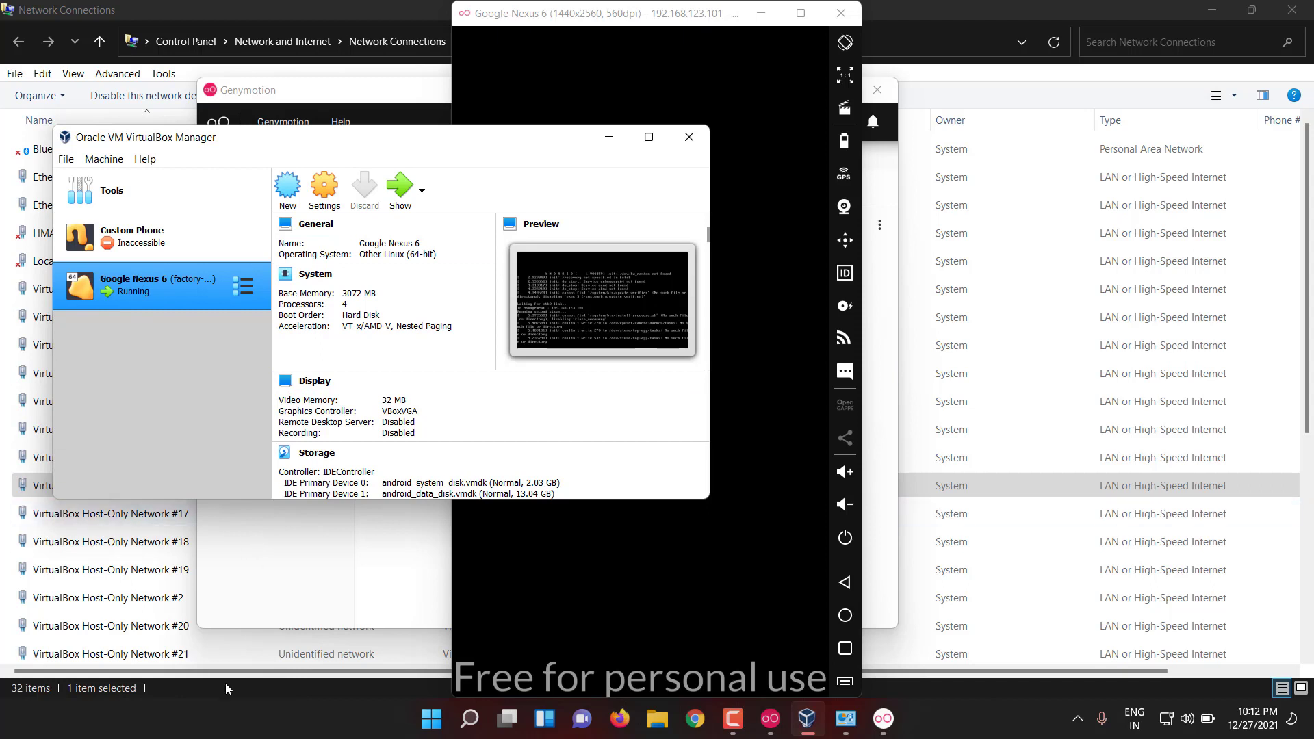
mouse_move(370, 127)
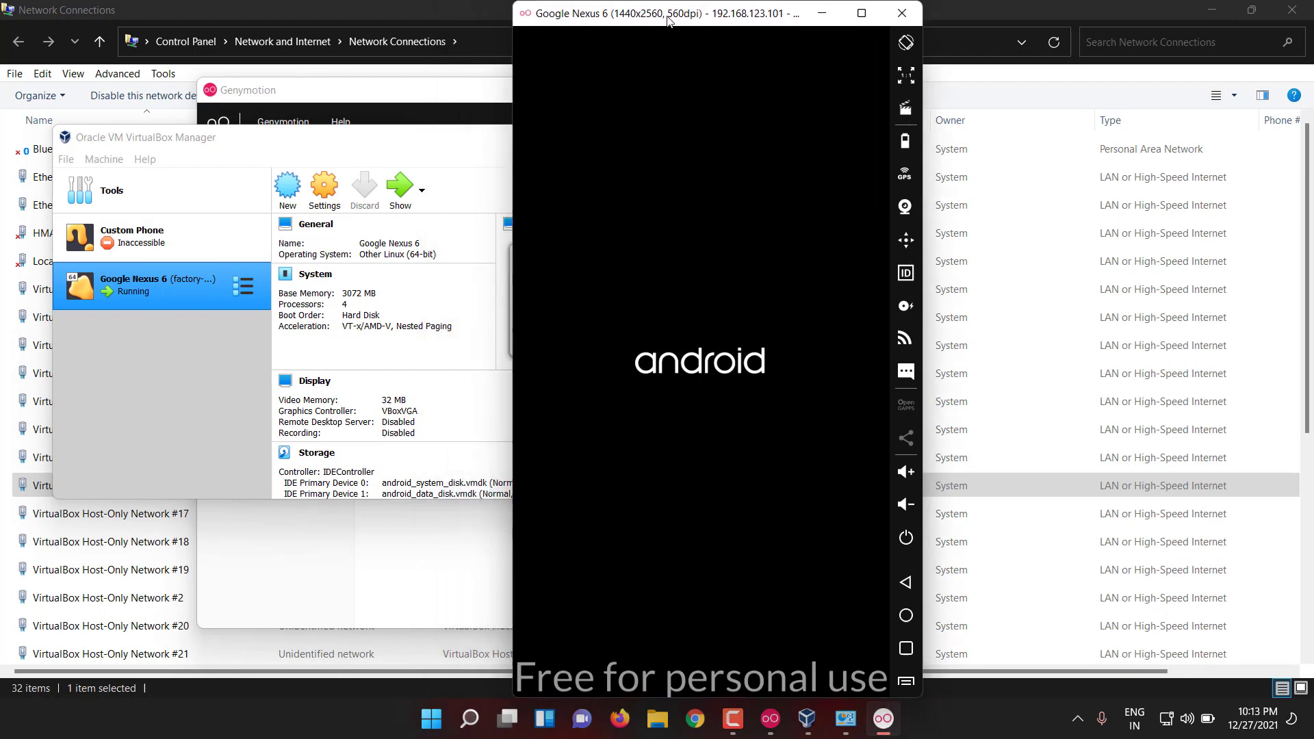
mouse_move(787, 473)
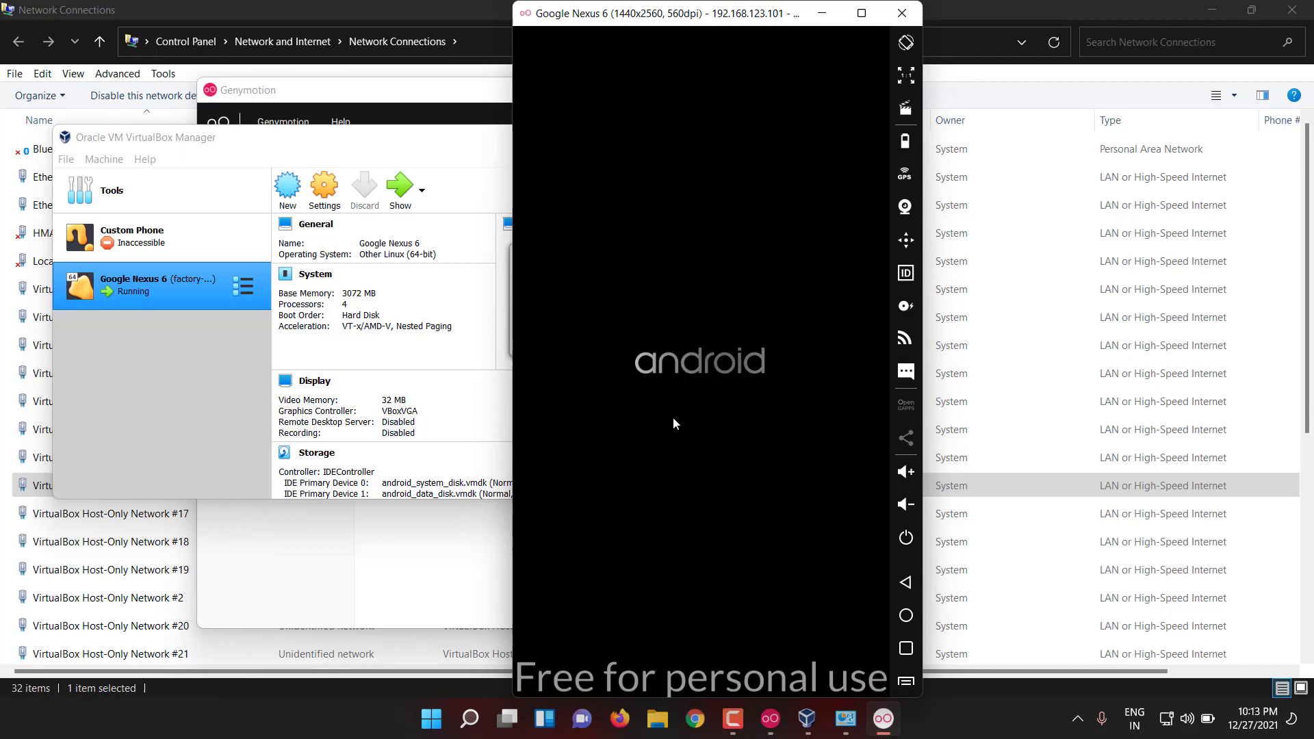
mouse_move(584, 391)
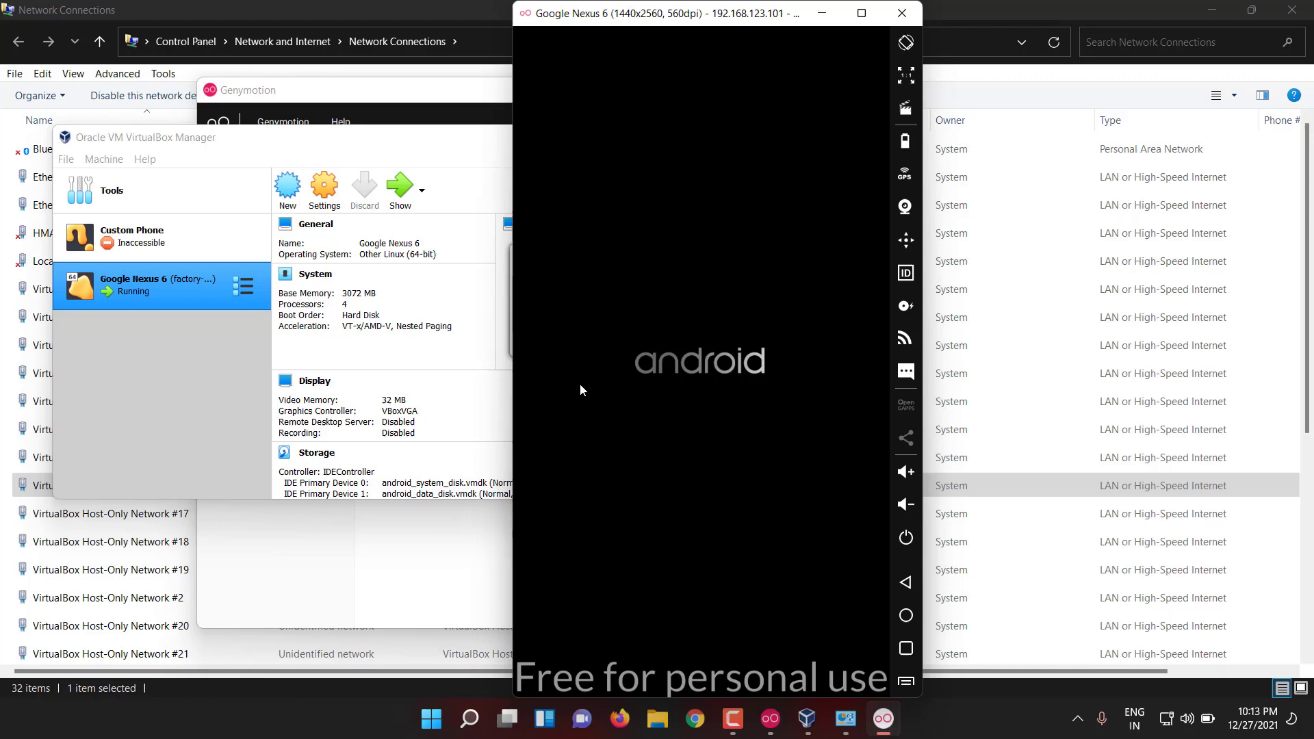
mouse_move(599, 408)
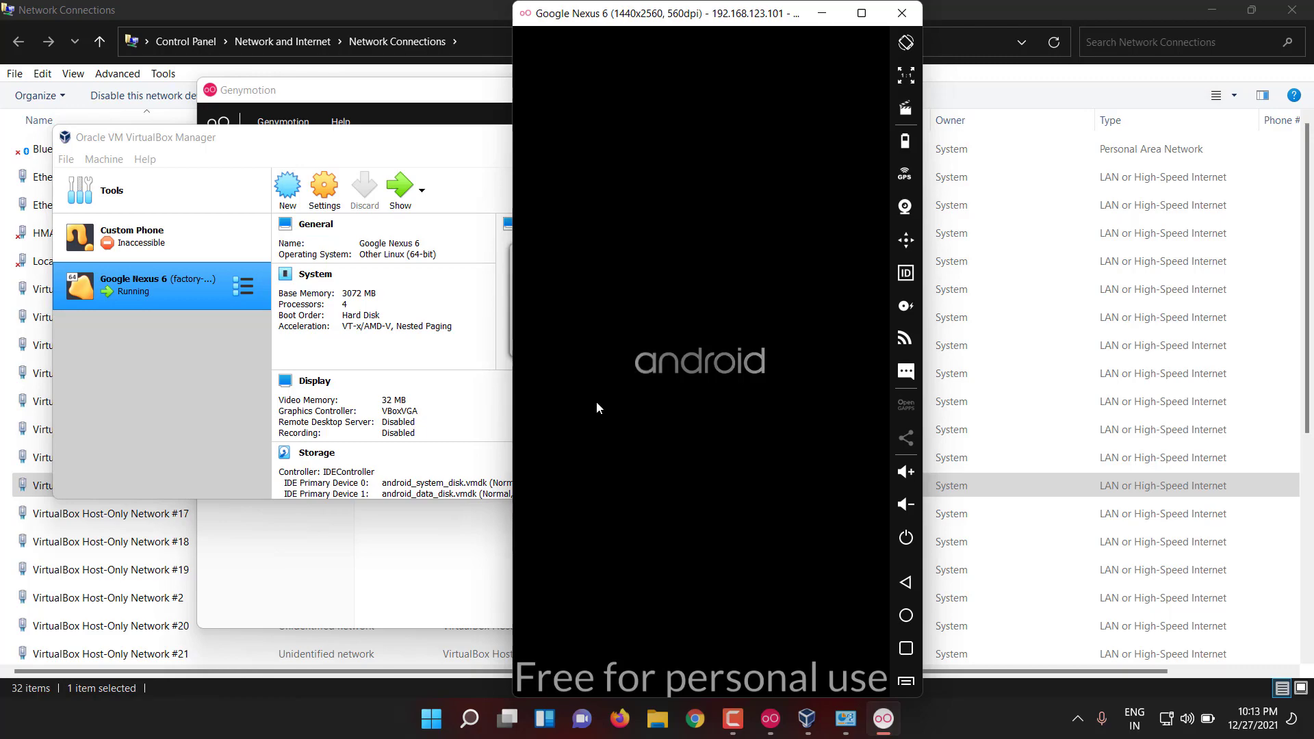
mouse_move(730, 602)
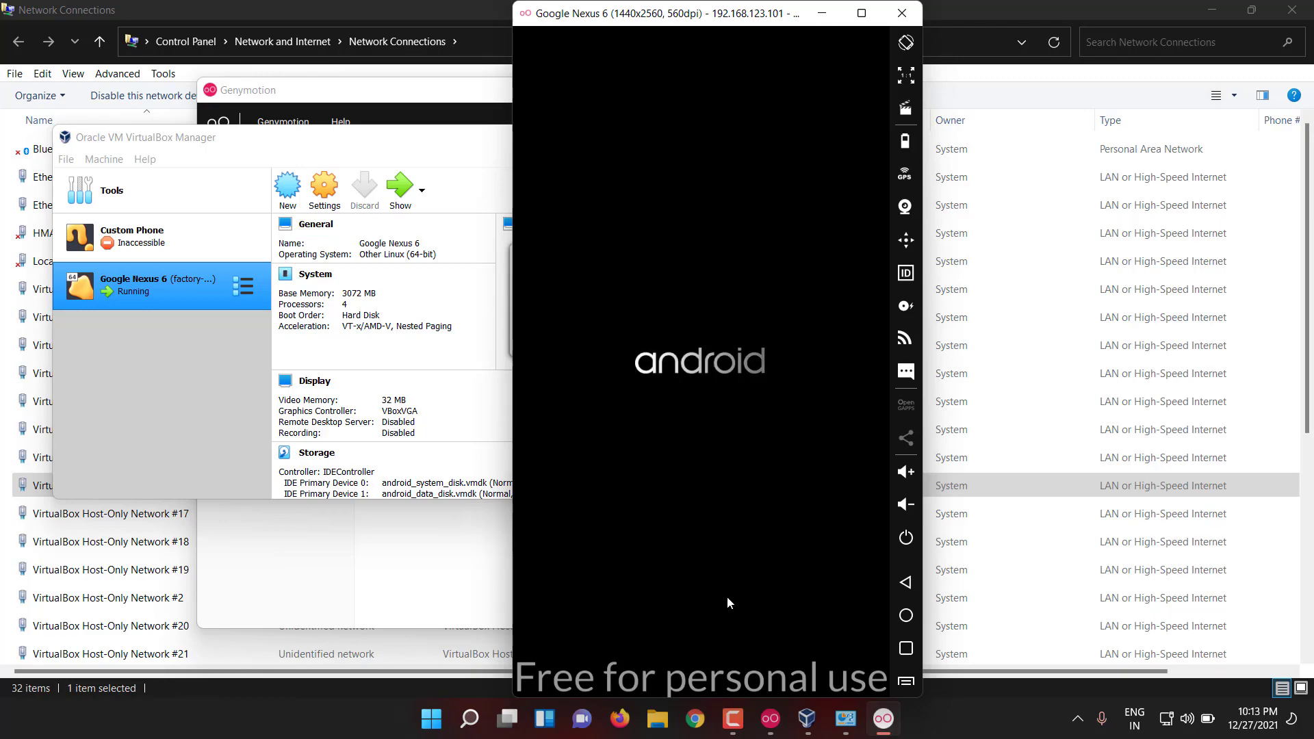